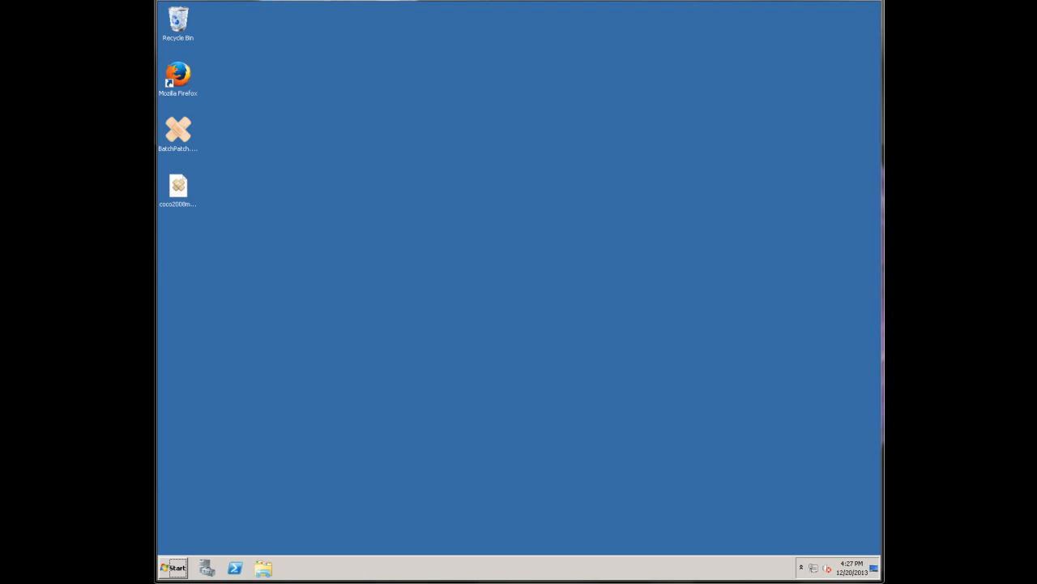
pyautogui.moveTo(241, 273)
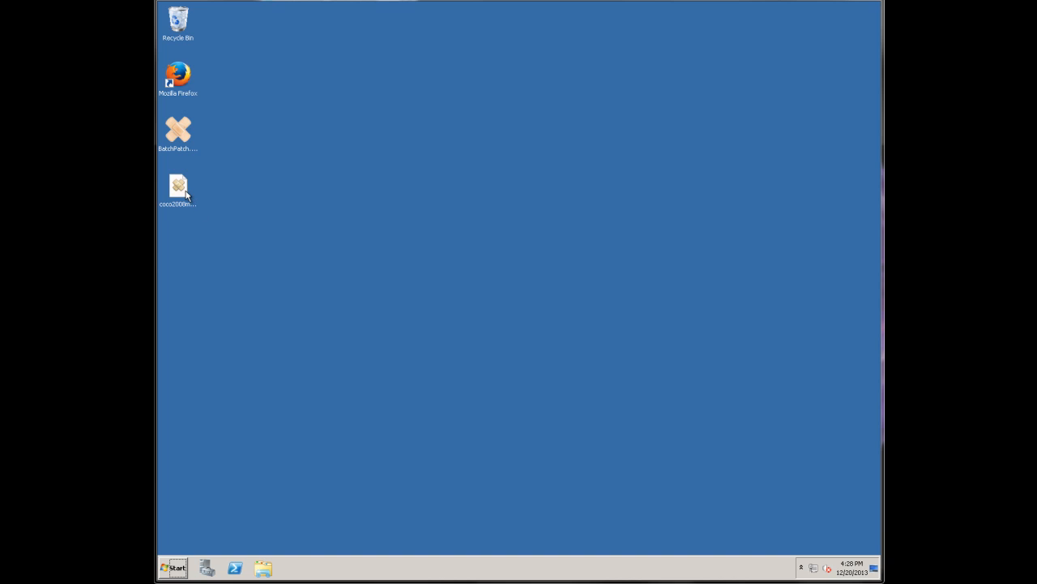
# Select the coco2008memb01-15.bps host list file on the desktop.
pyautogui.click(177, 188)
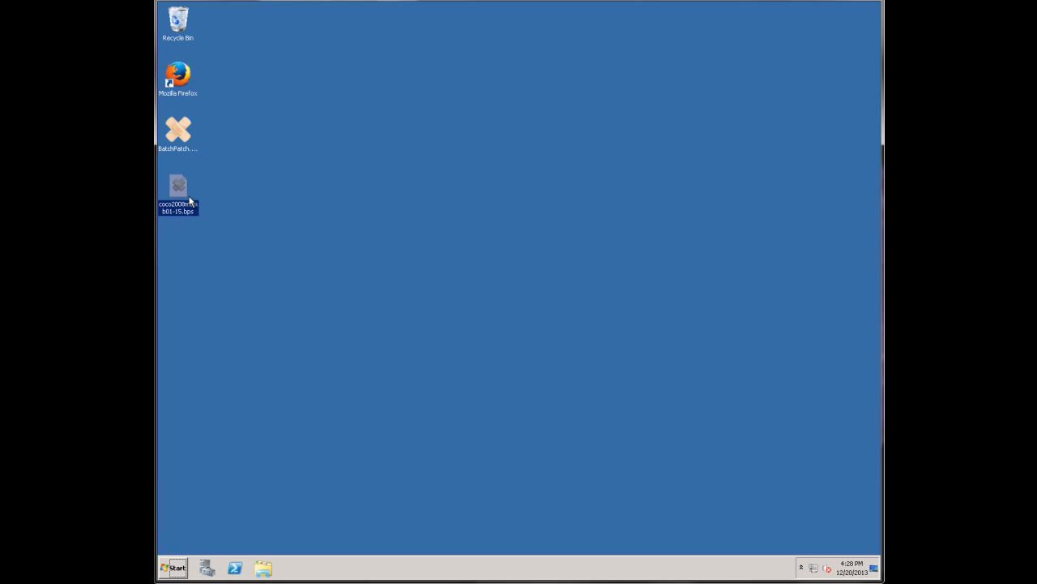
pyautogui.moveTo(273, 230)
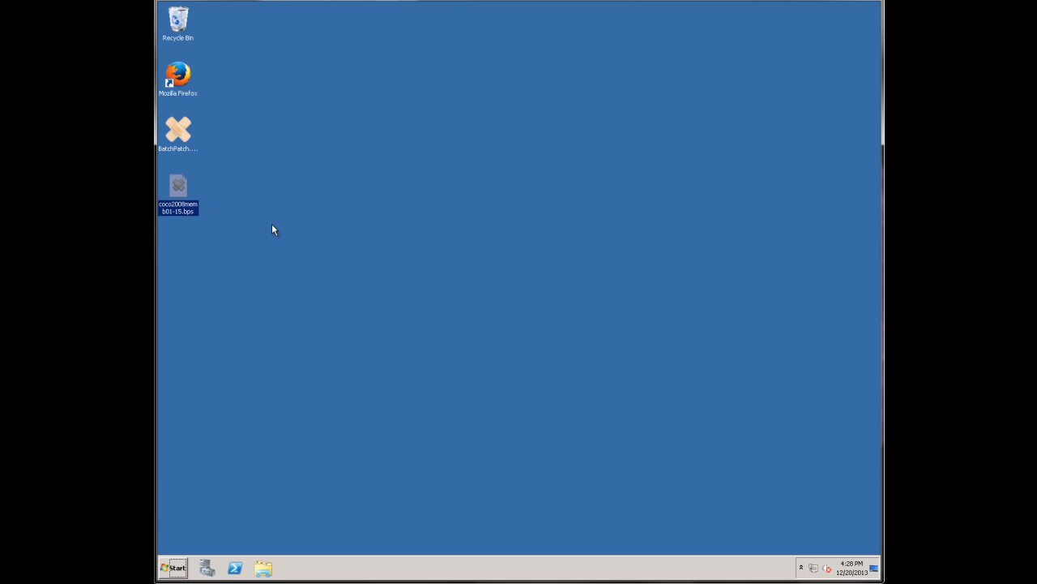
# Open coco2008memb01-15.bps in BatchPatch and enlarge the grid to show more host rows.
pyautogui.doubleClick(178, 186)
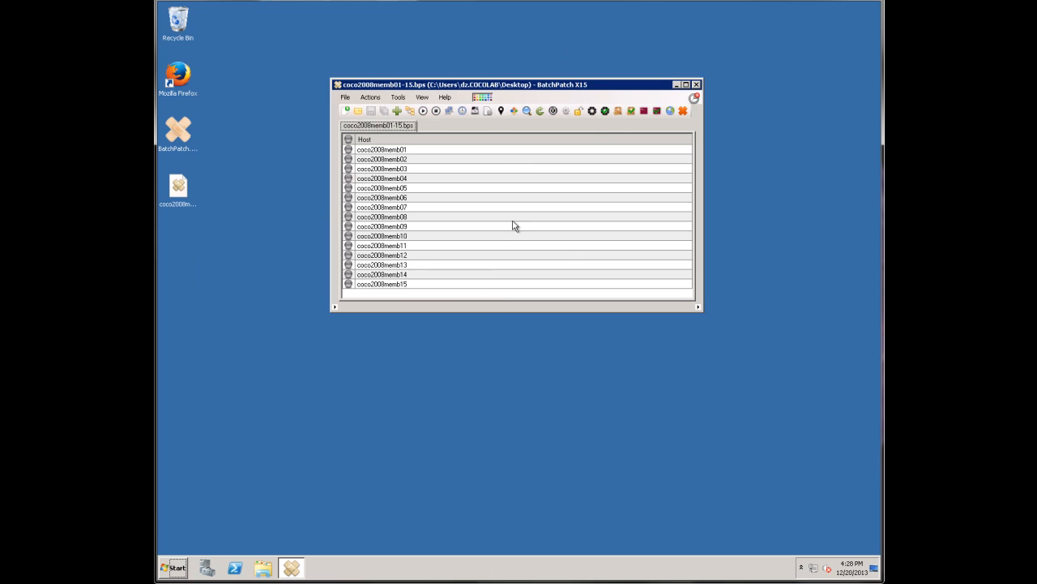
pyautogui.moveTo(516, 312); pyautogui.dragTo(503, 387)
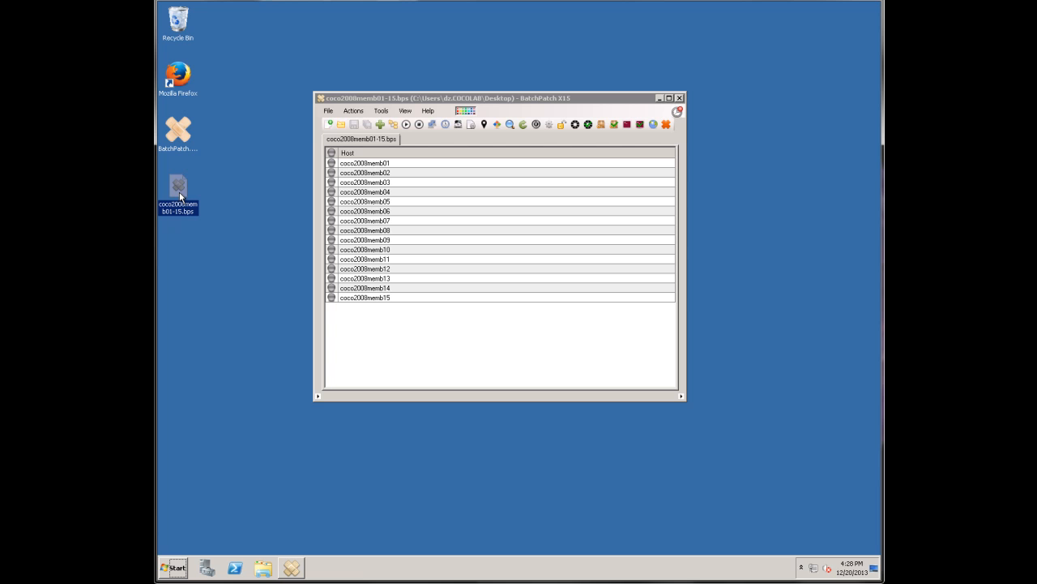
pyautogui.moveTo(421, 343)
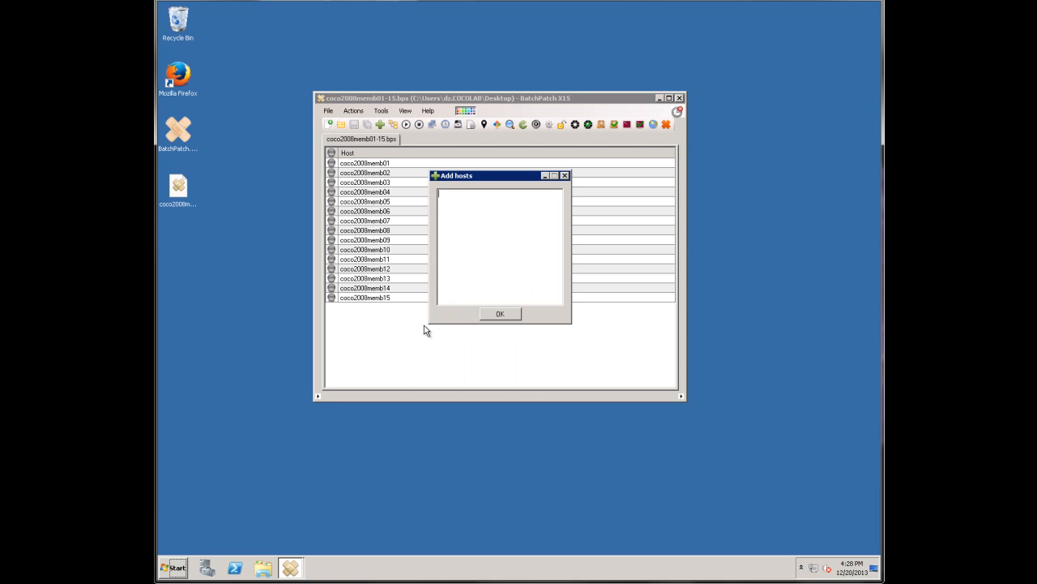
# Enter hosts coco2008memb16 through coco2008memb20 in Add hosts and confirm.
pyautogui.write('coco2008memb16')
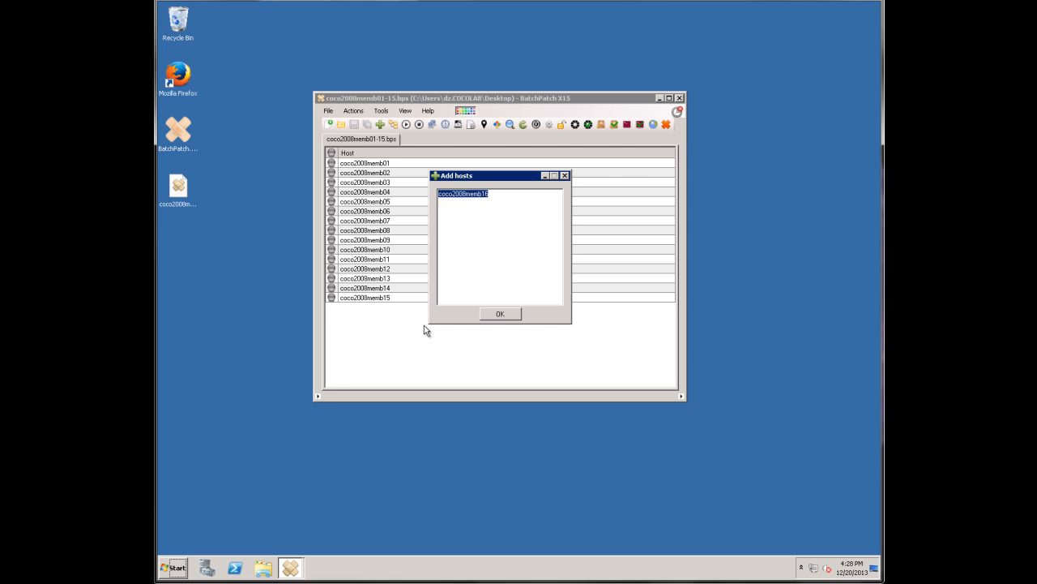
pyautogui.write('coco2008memb16')
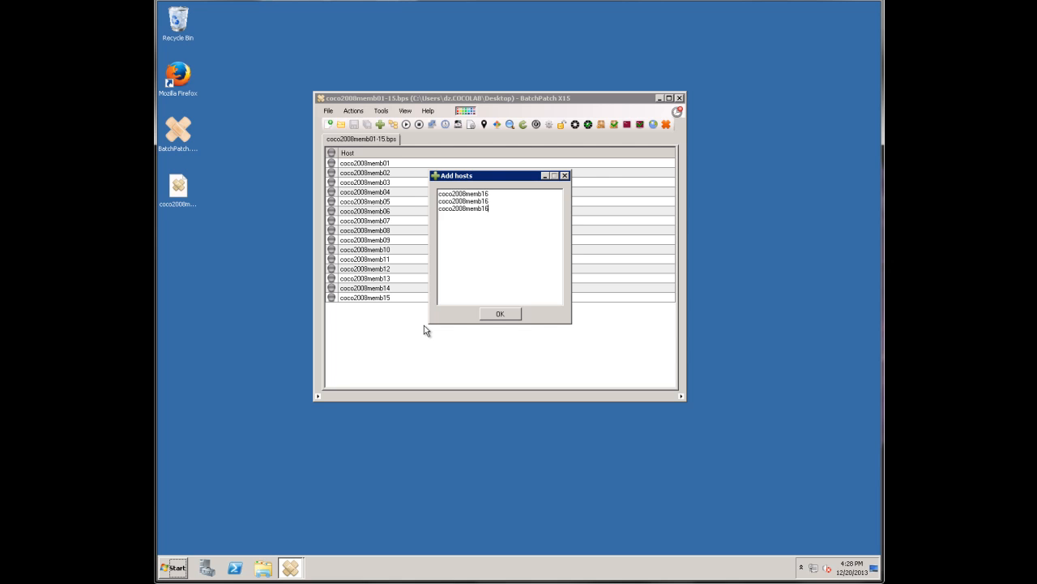
pyautogui.write('coco2008memb16')
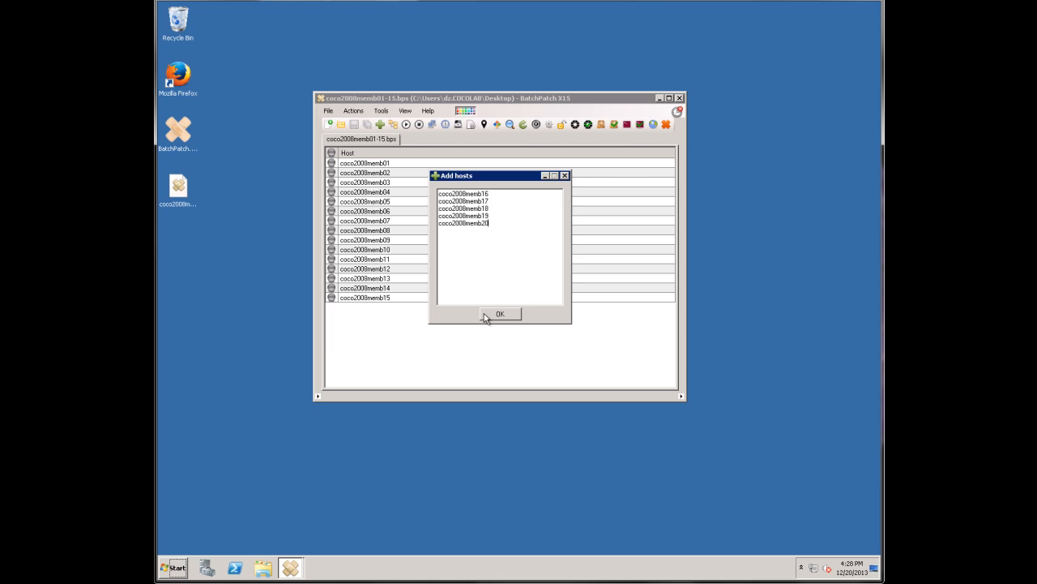
pyautogui.click(500, 314)
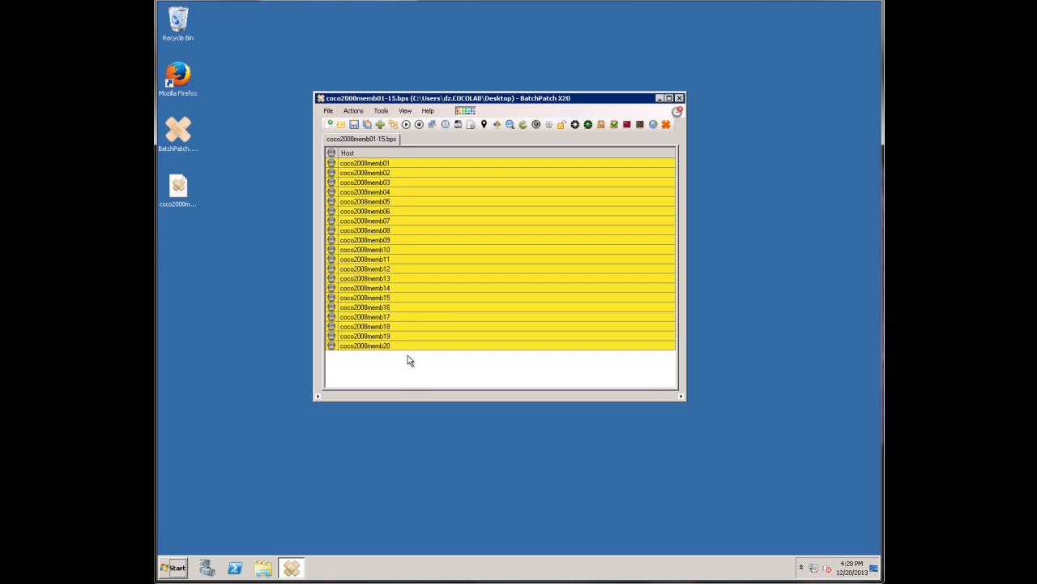
pyautogui.moveTo(498, 125)
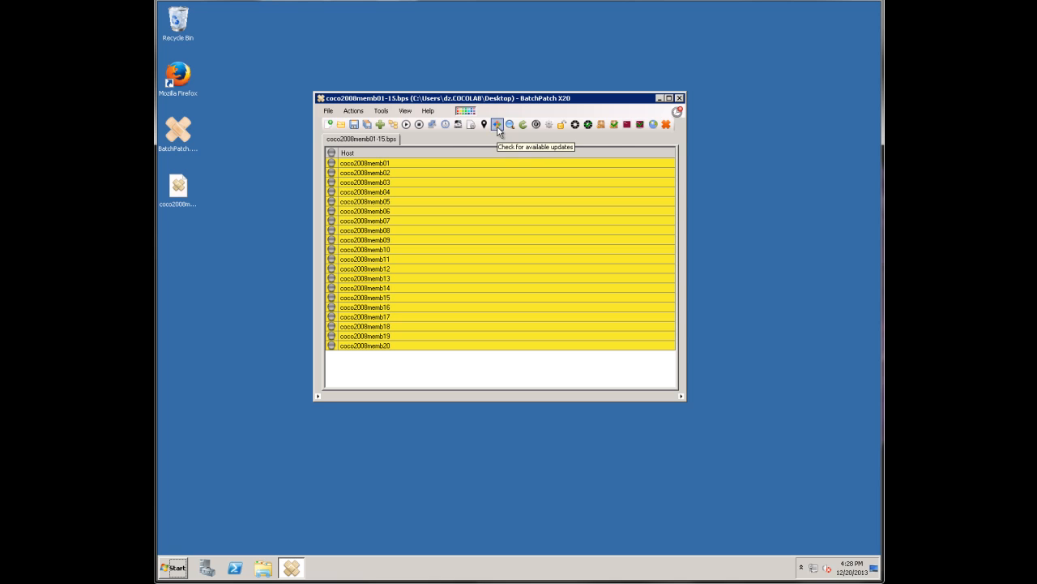
# Run Check for available updates on all twenty hosts and confirm.
pyautogui.click(497, 124)
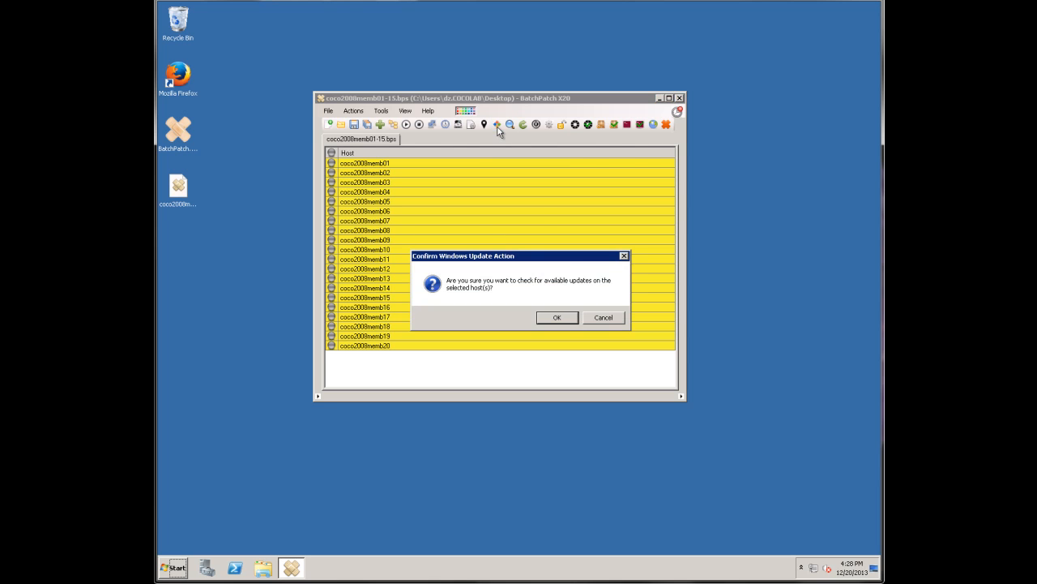
pyautogui.click(557, 317)
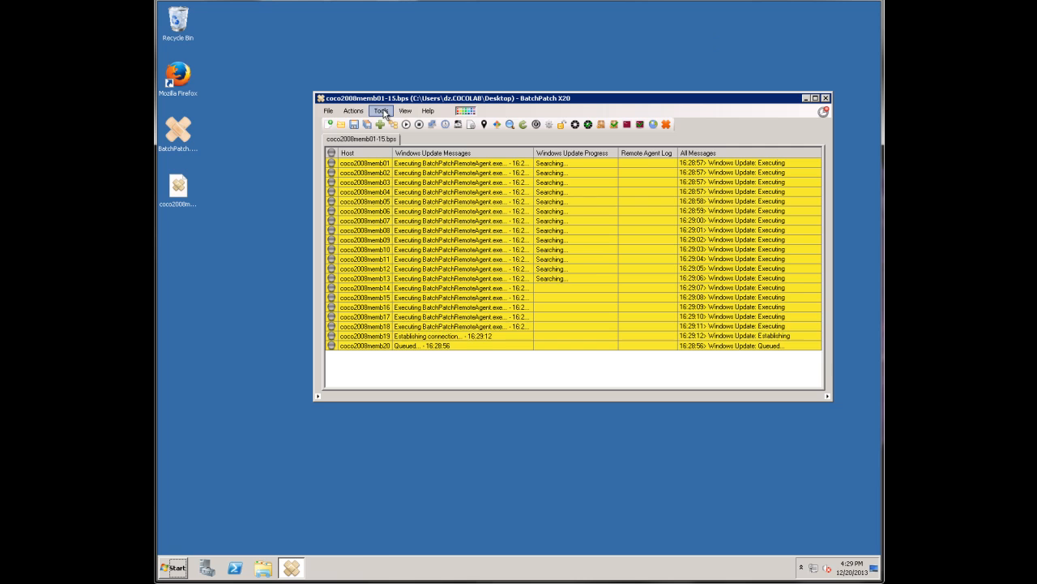
pyautogui.click(403, 230)
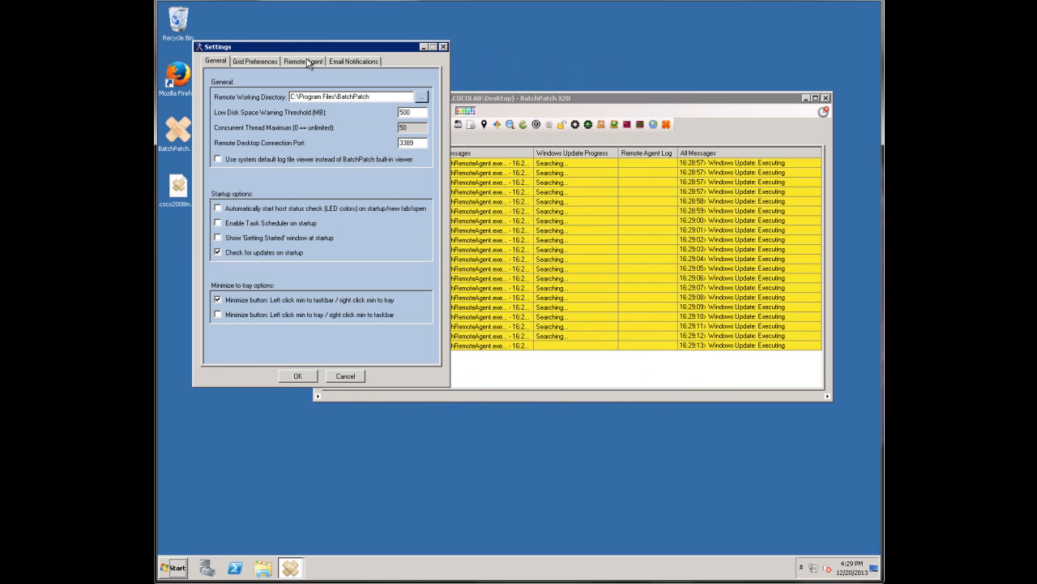
pyautogui.click(303, 61)
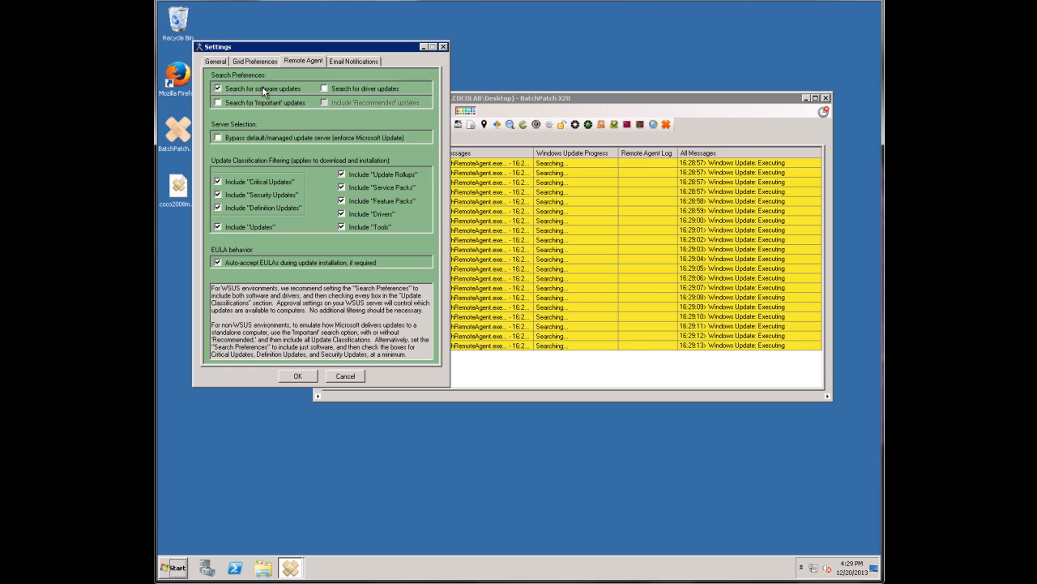
pyautogui.moveTo(304, 95)
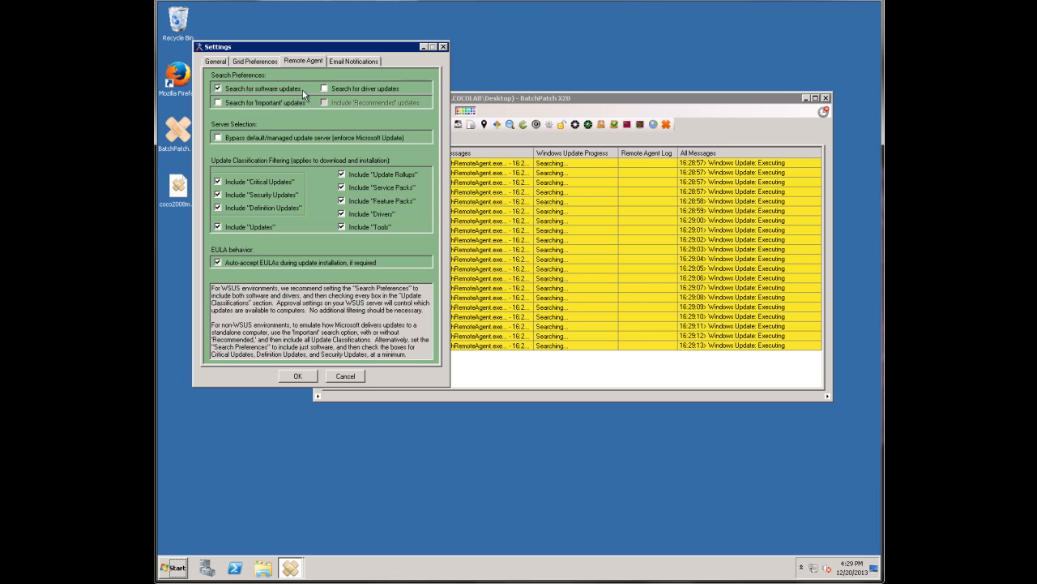
pyautogui.moveTo(318, 103)
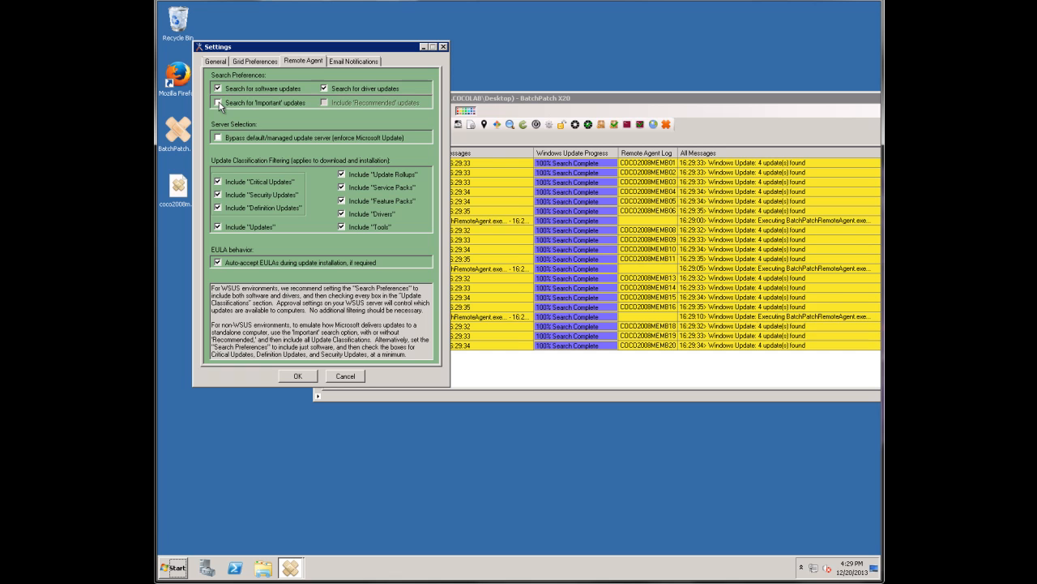
pyautogui.click(218, 102)
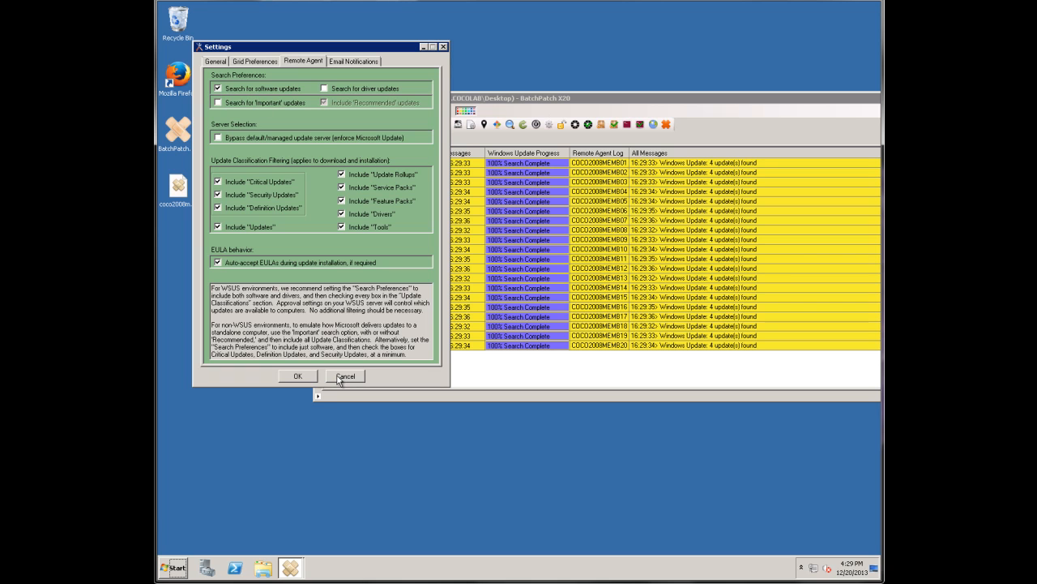
pyautogui.click(346, 375)
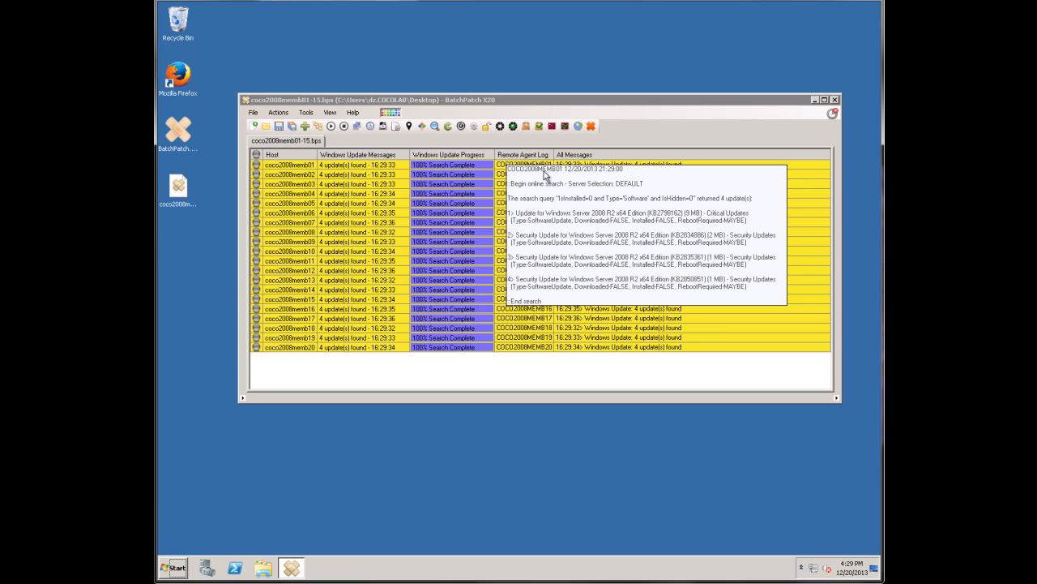
pyautogui.moveTo(656, 176)
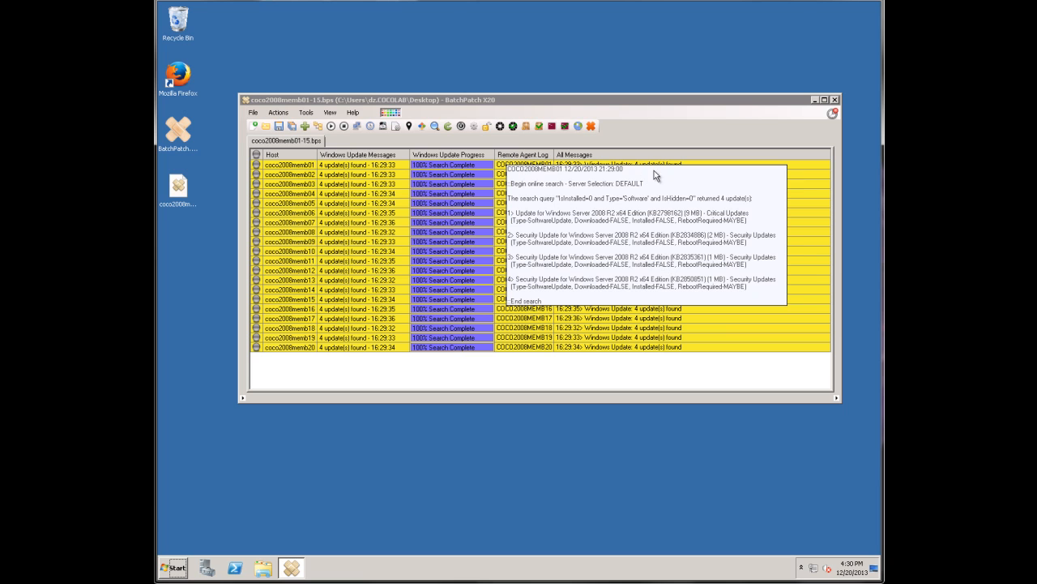
pyautogui.moveTo(747, 205)
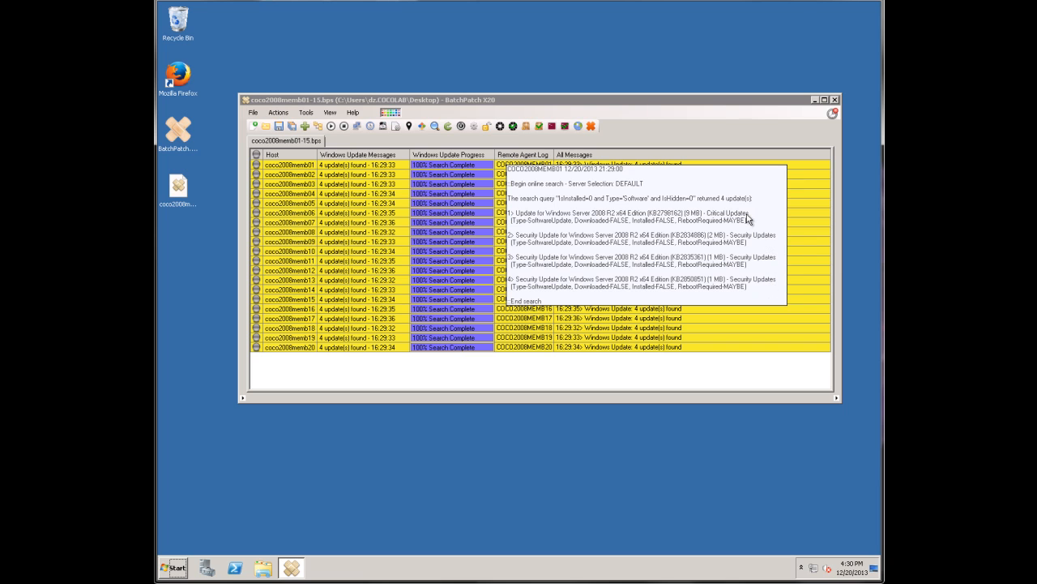
pyautogui.moveTo(752, 218)
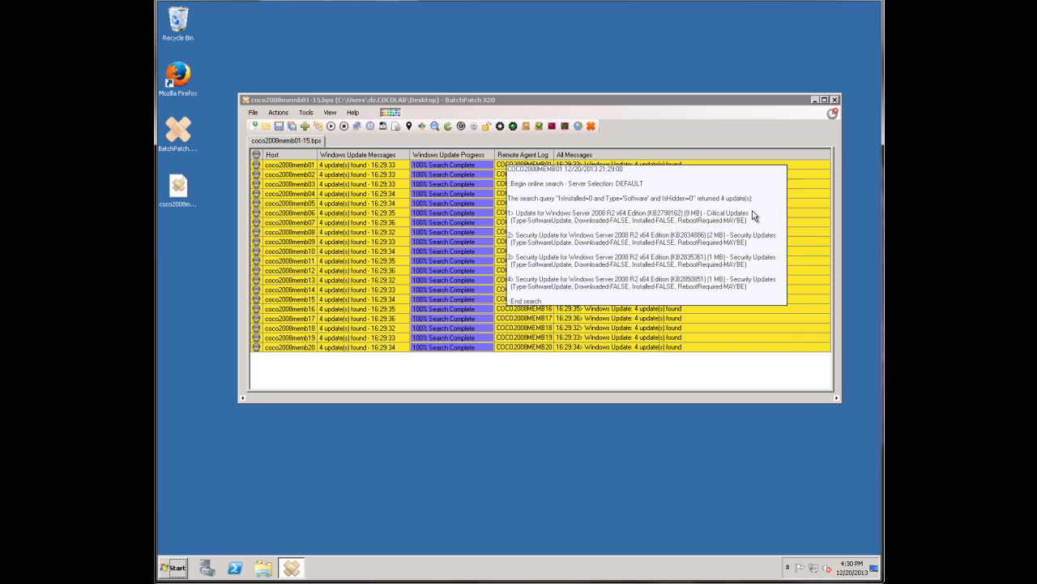
pyautogui.moveTo(666, 245)
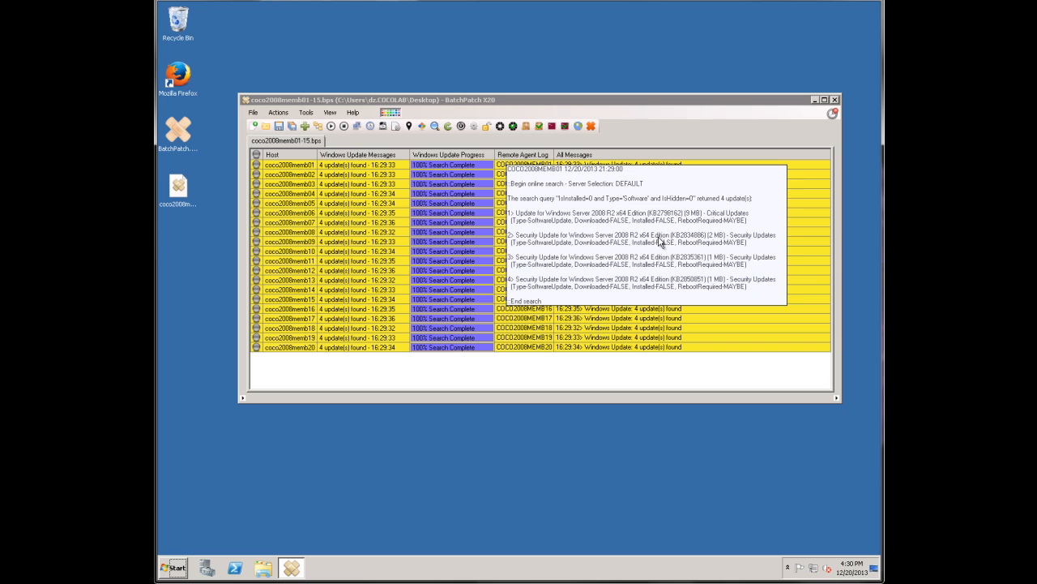
pyautogui.moveTo(760, 233)
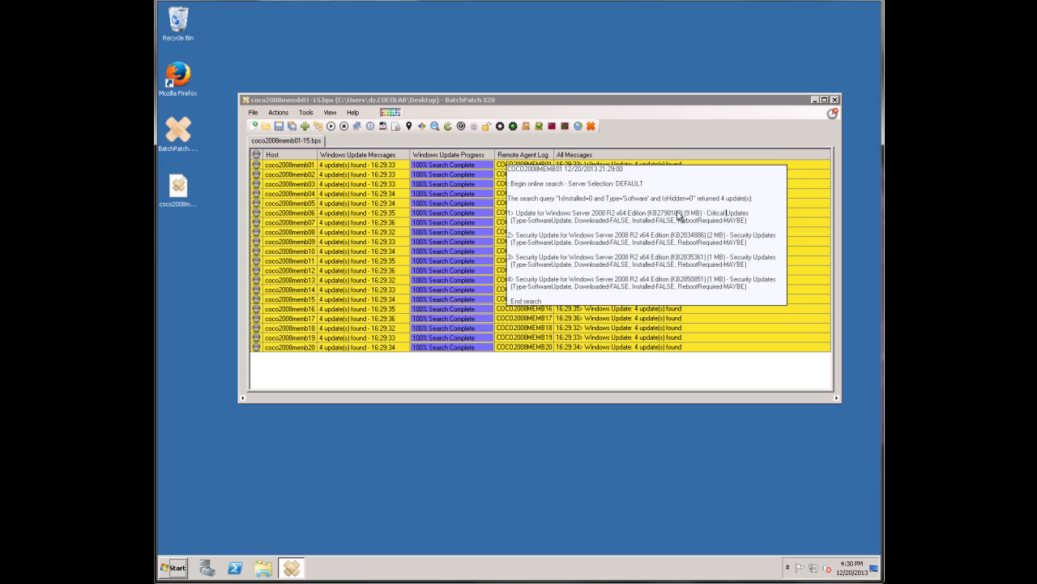
# Highlight KB2798162 among the four updates in coco2008memb01's agent log.
pyautogui.doubleClick(664, 212)
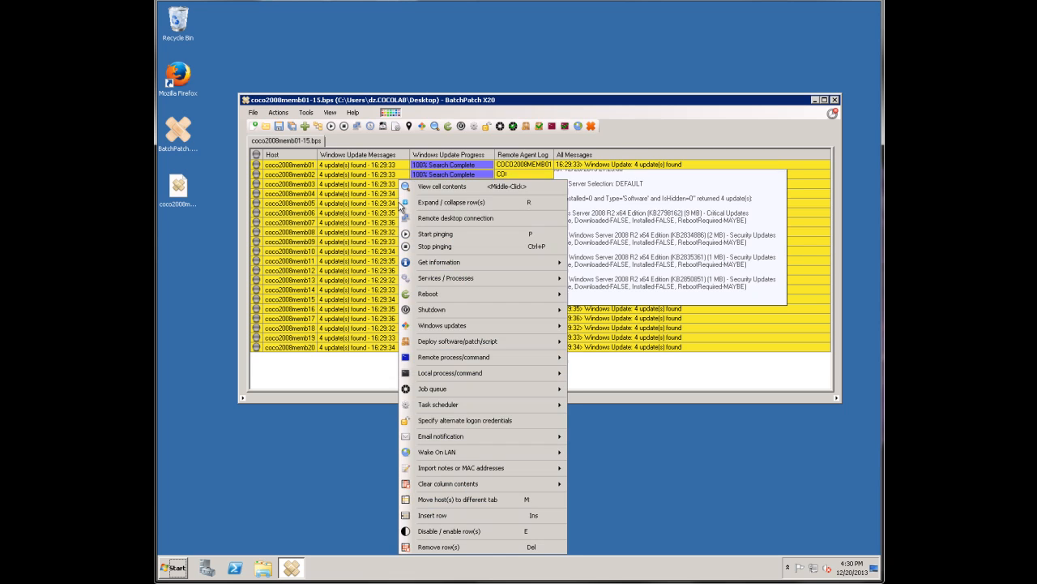
pyautogui.moveTo(442, 325)
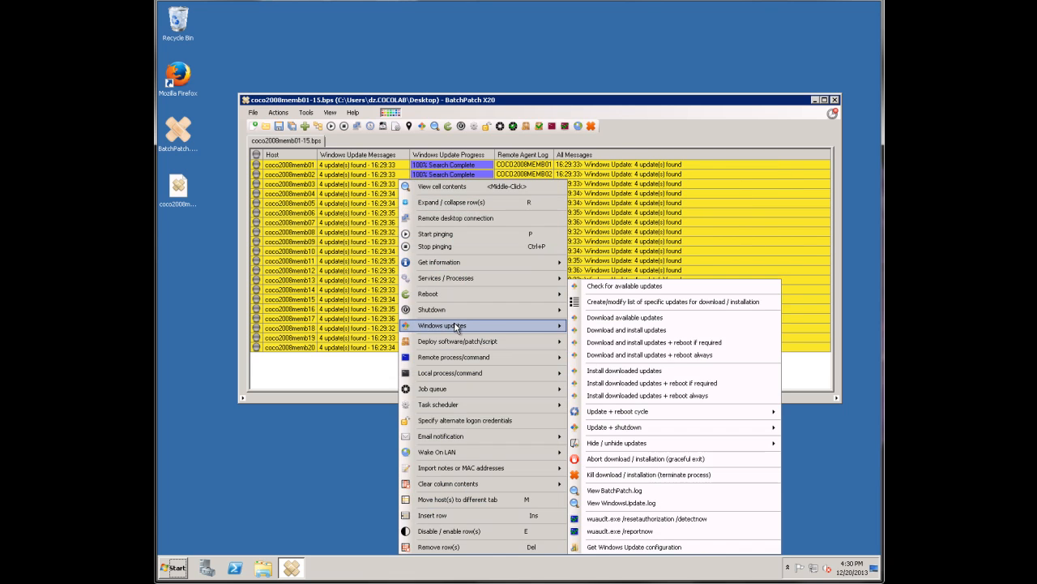
pyautogui.moveTo(672, 302)
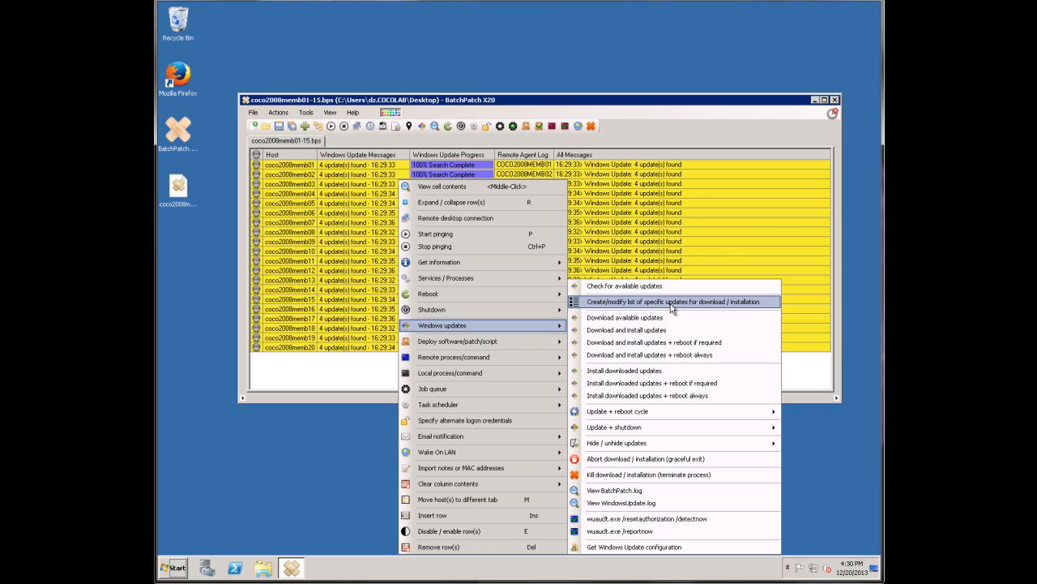
pyautogui.moveTo(673, 309)
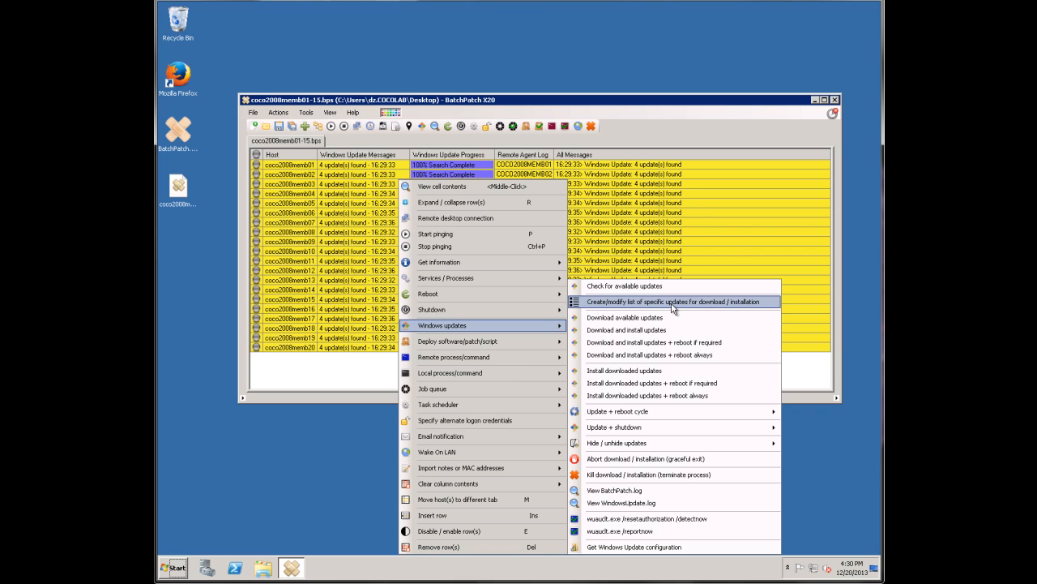
# Create a specific-updates list containing only KB2798162.
pyautogui.click(674, 302)
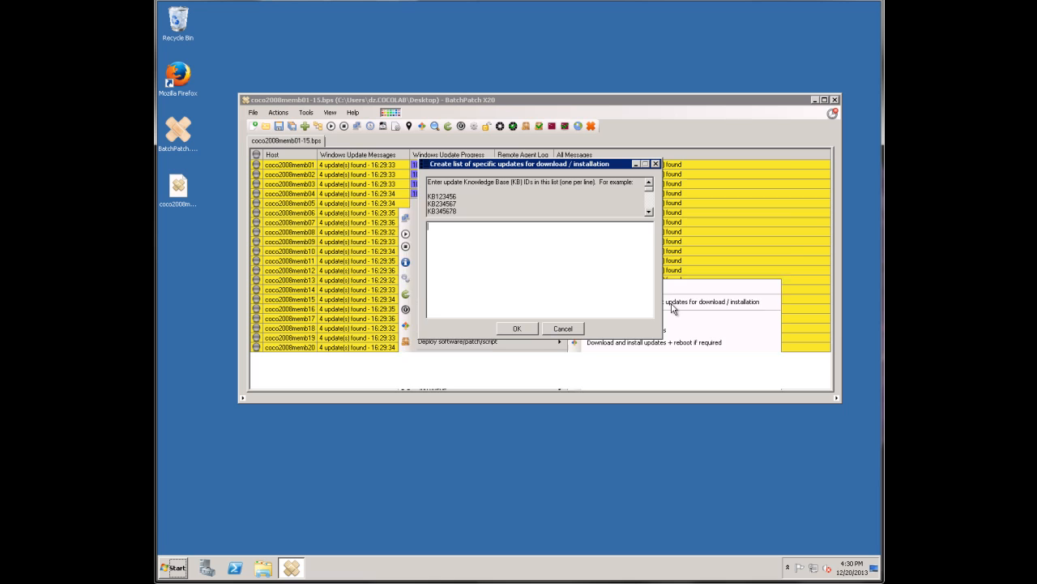
pyautogui.write('KB2798162')
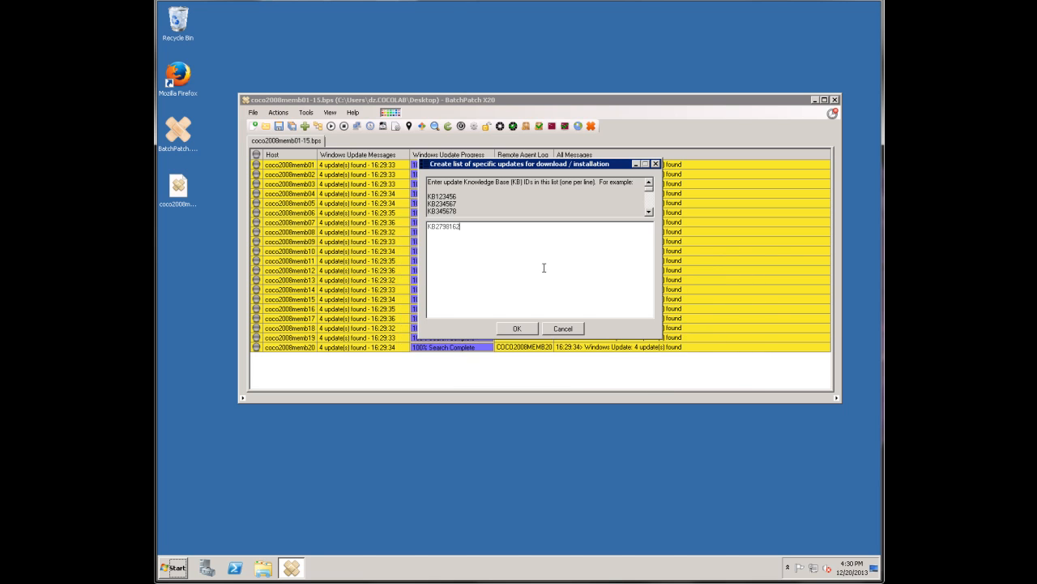
pyautogui.moveTo(499, 240)
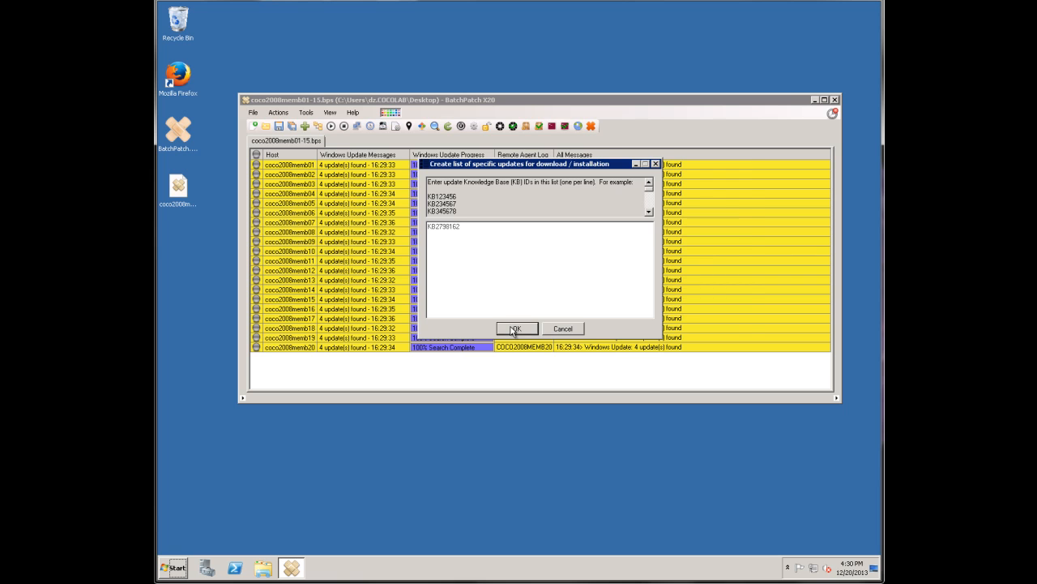
pyautogui.click(515, 328)
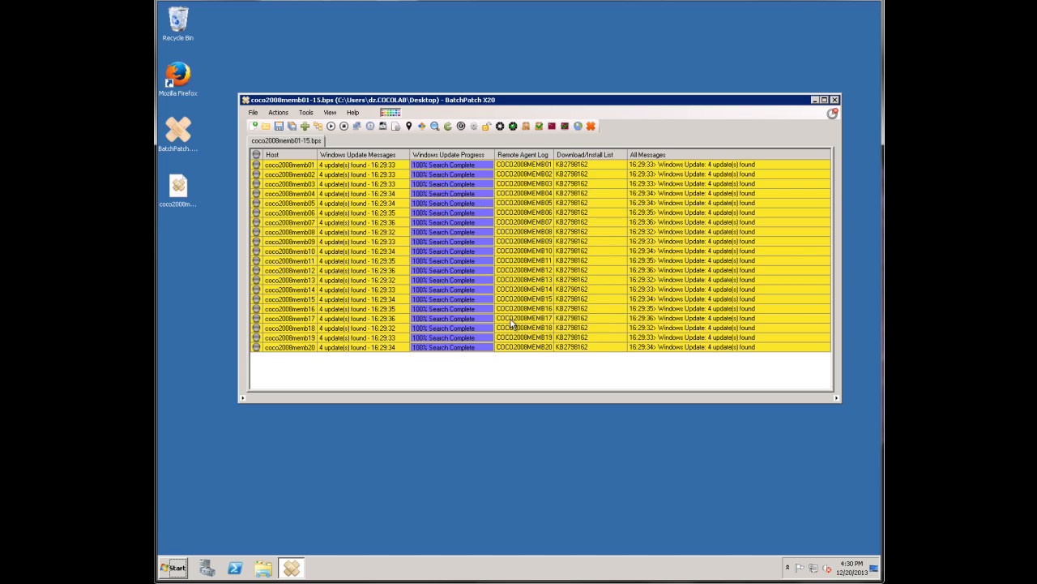
pyautogui.moveTo(532, 309)
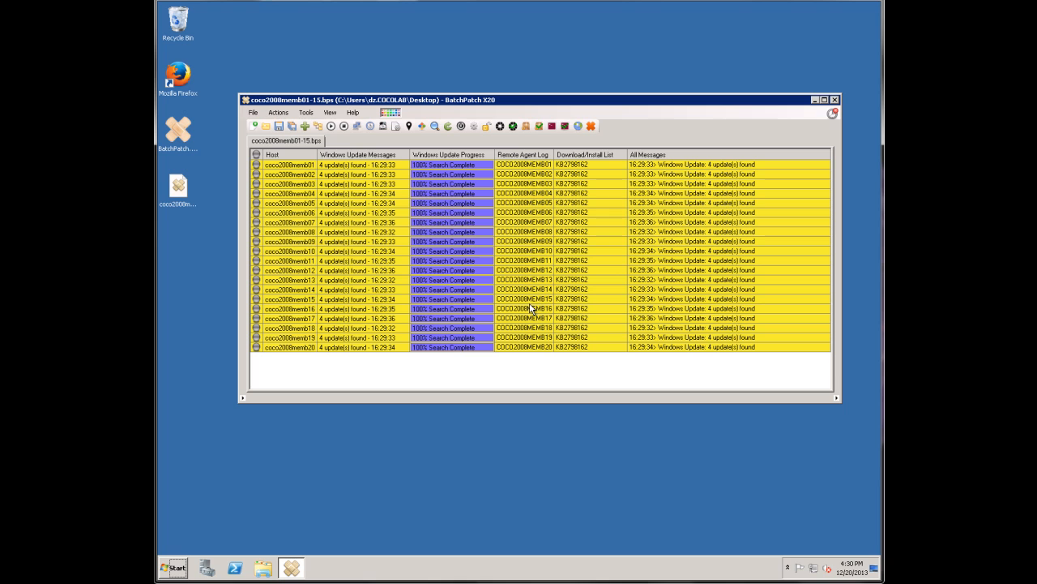
pyautogui.moveTo(532, 279)
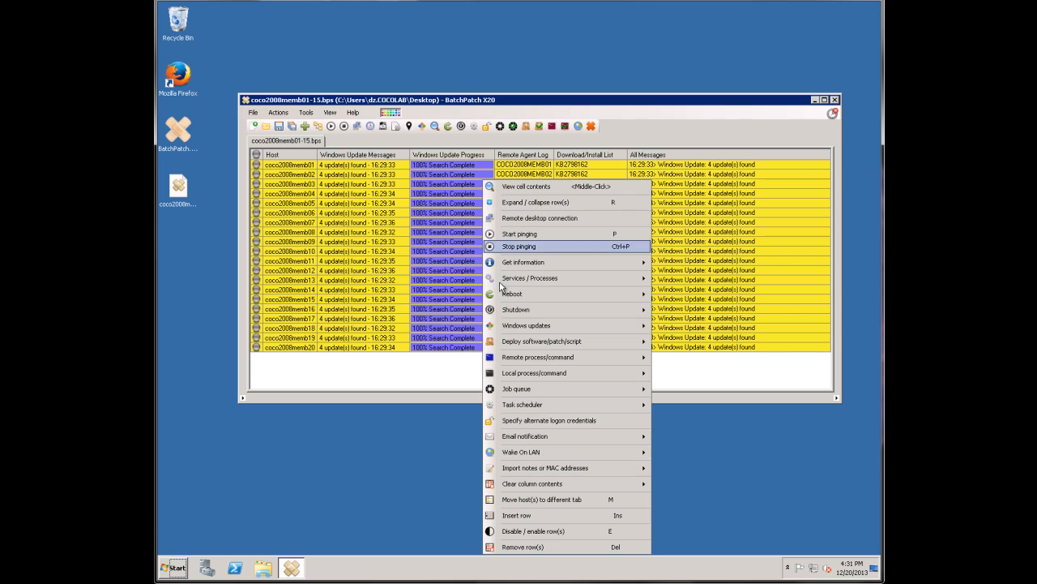
pyautogui.moveTo(526, 325)
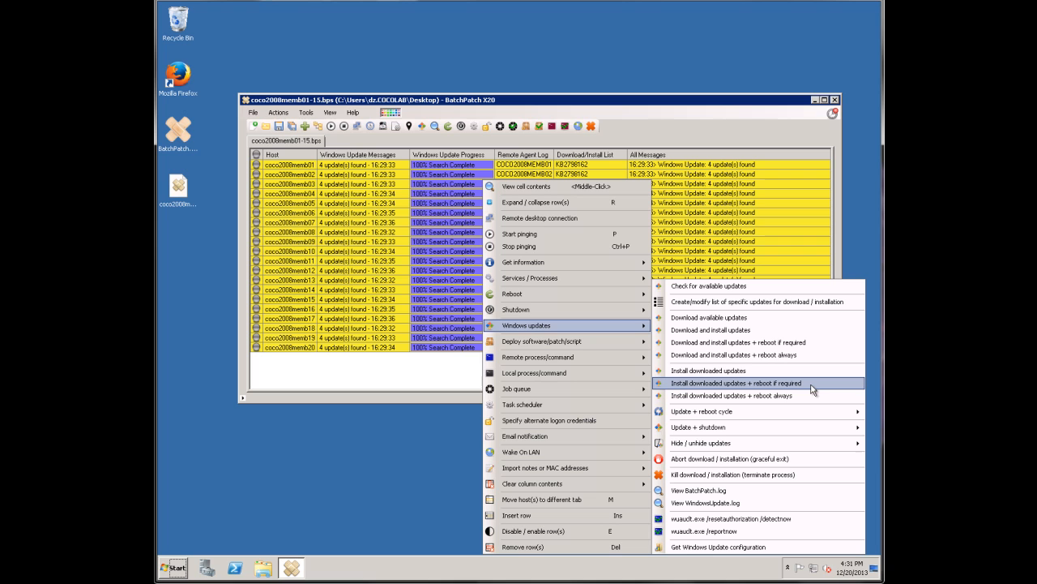
pyautogui.moveTo(816, 388)
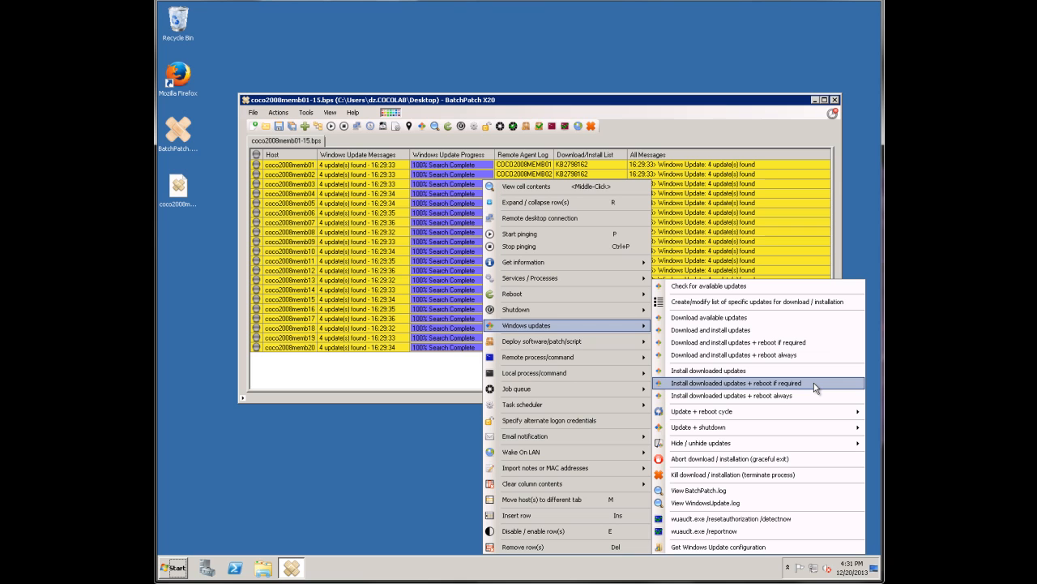
pyautogui.moveTo(761, 341)
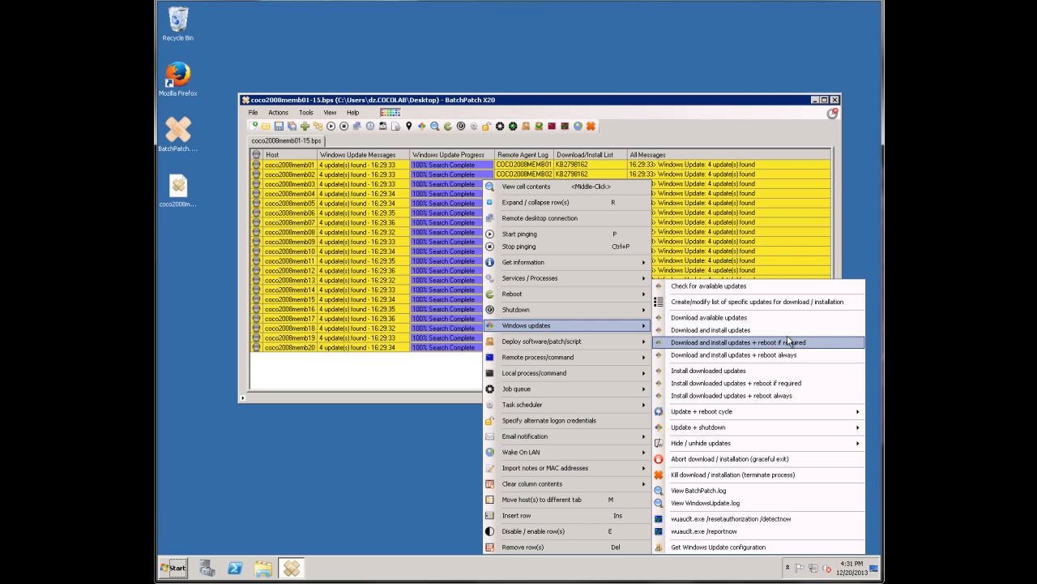
pyautogui.moveTo(810, 344)
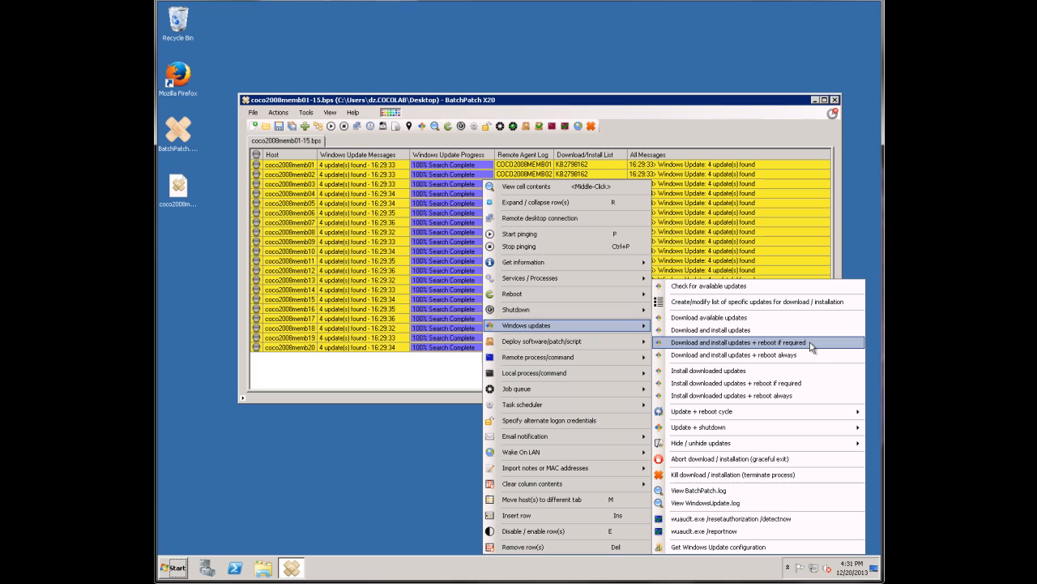
# Queue memb01 and memb02 to download and install updates, rebooting if required.
pyautogui.click(738, 342)
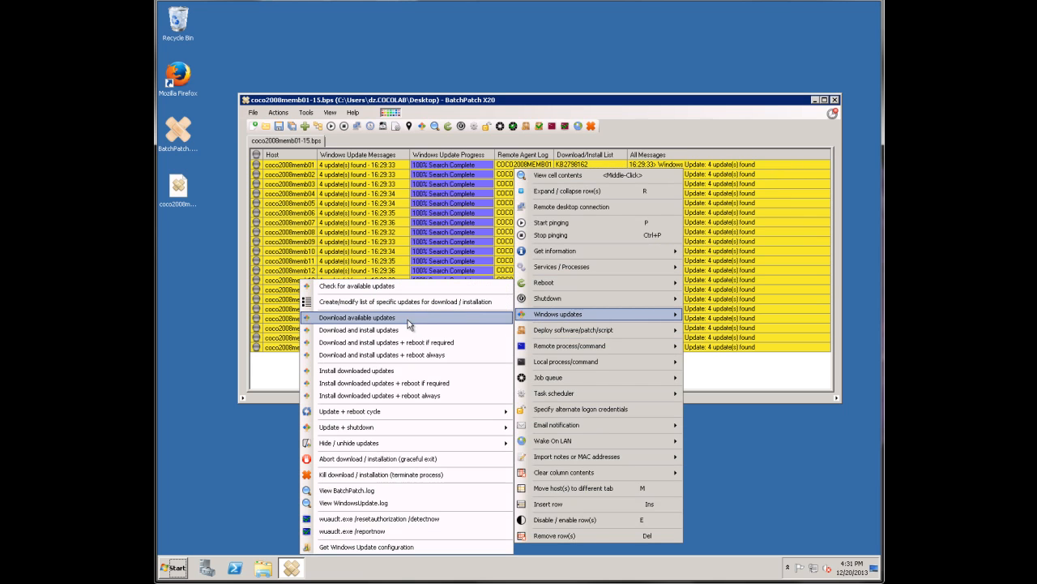
pyautogui.moveTo(462, 342)
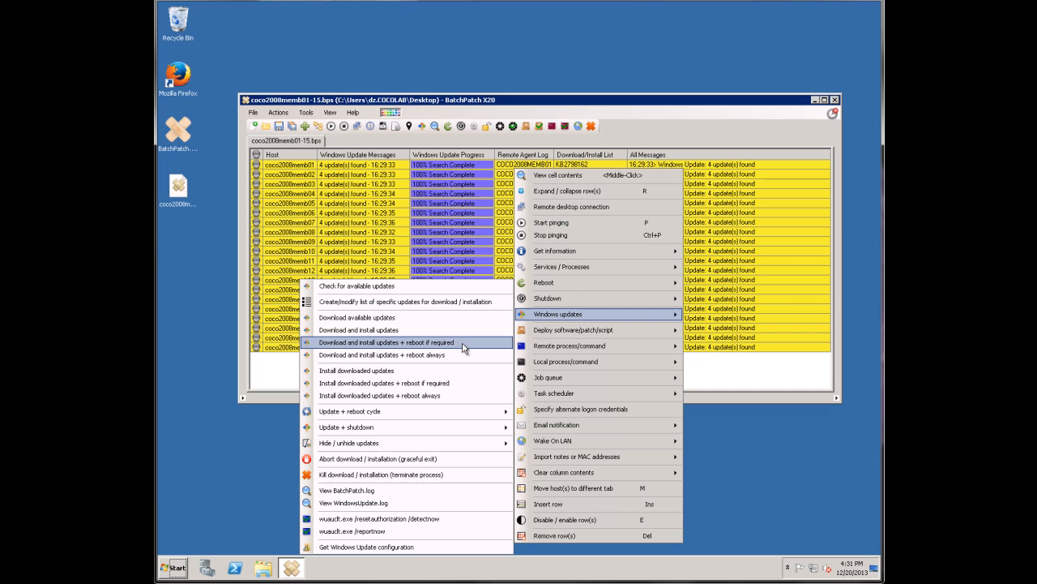
pyautogui.click(386, 342)
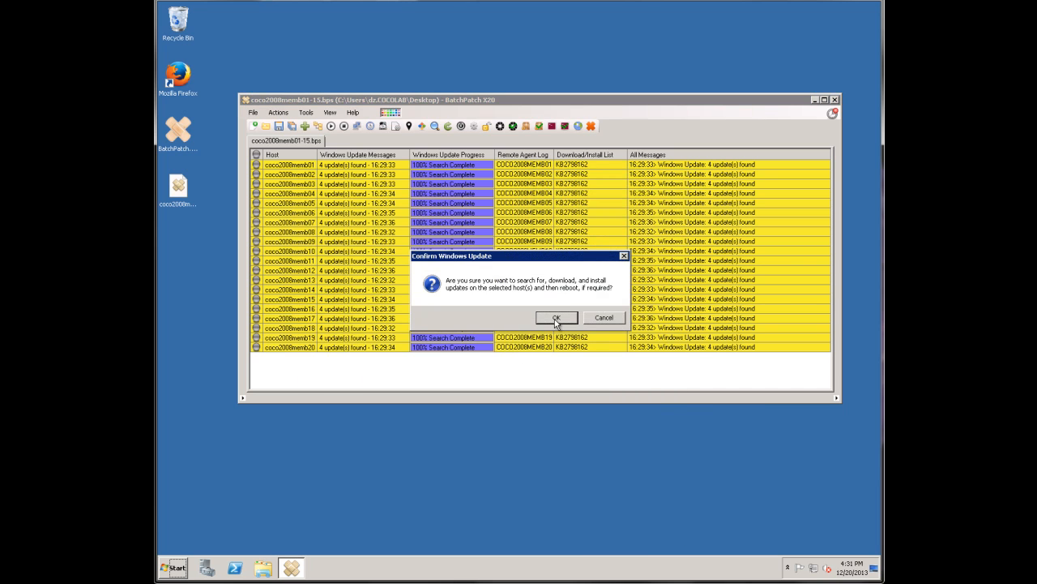
pyautogui.click(556, 317)
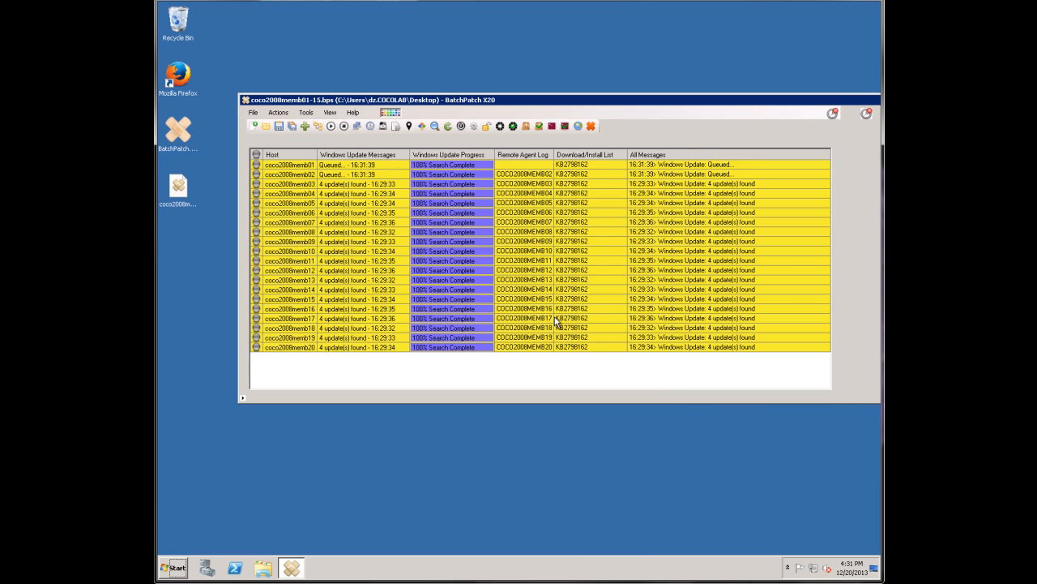
pyautogui.moveTo(534, 99)
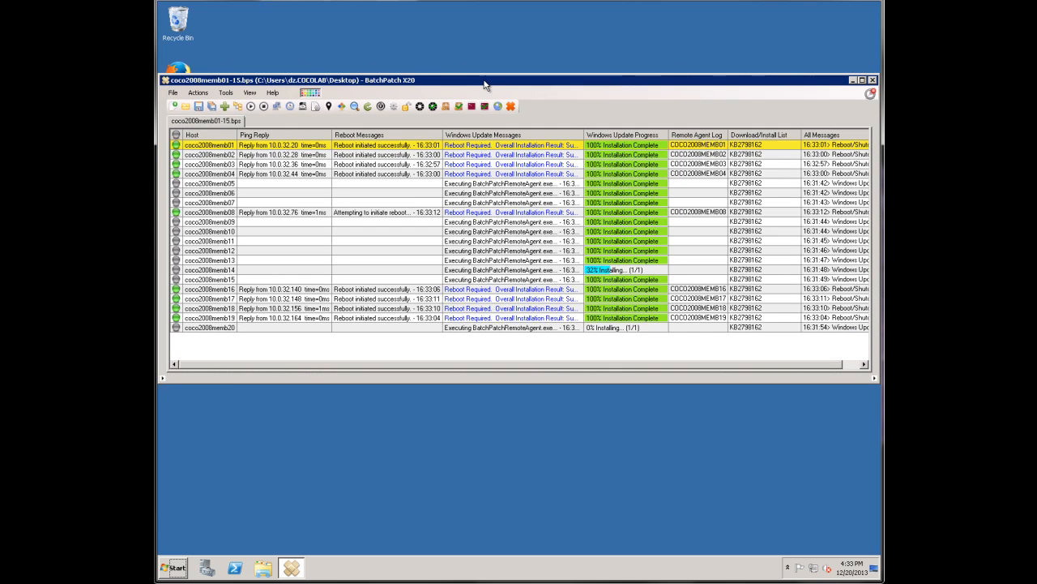
pyautogui.moveTo(527, 28)
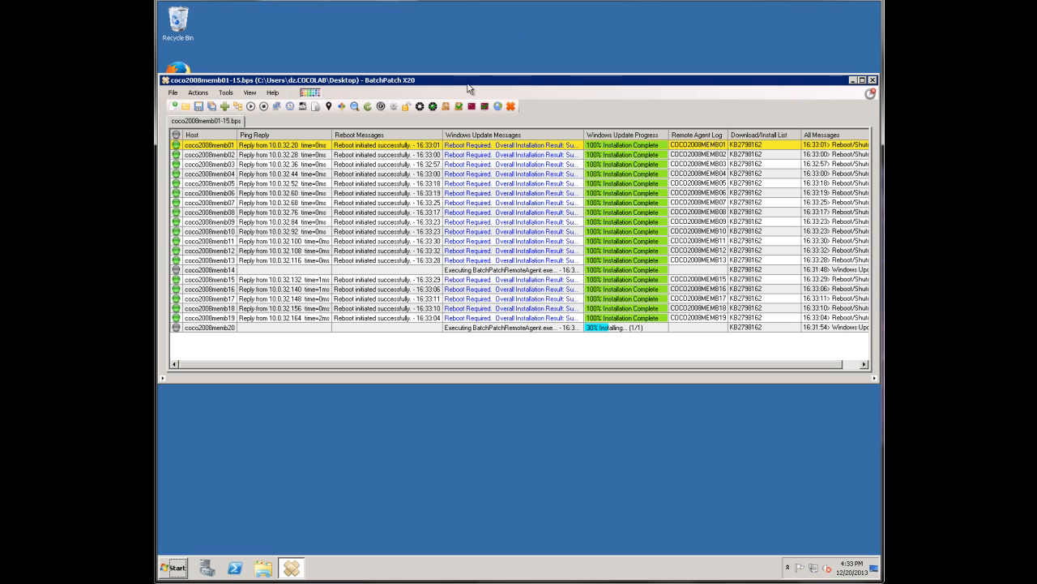
pyautogui.moveTo(331, 159)
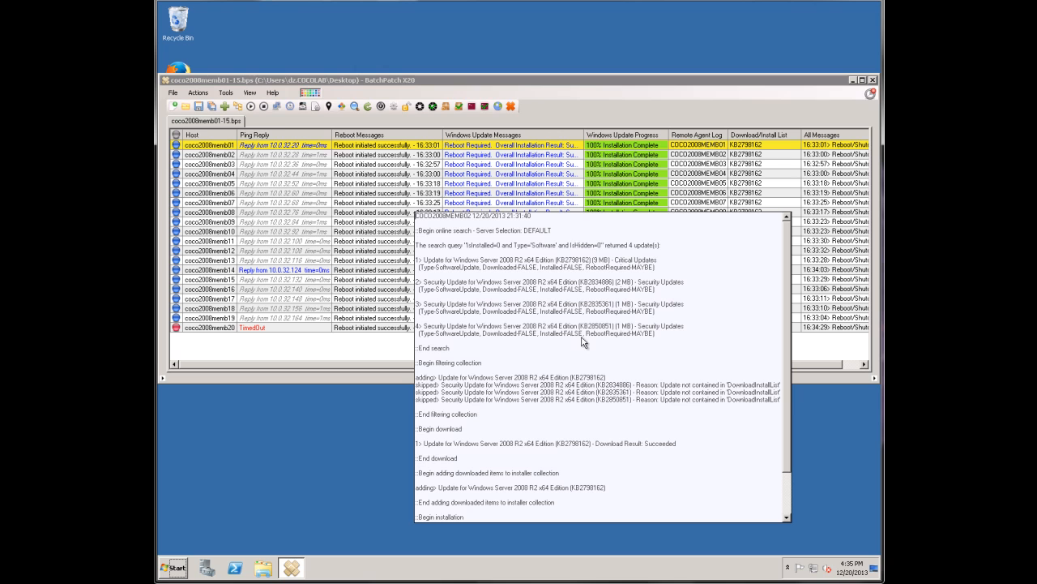
pyautogui.moveTo(588, 245)
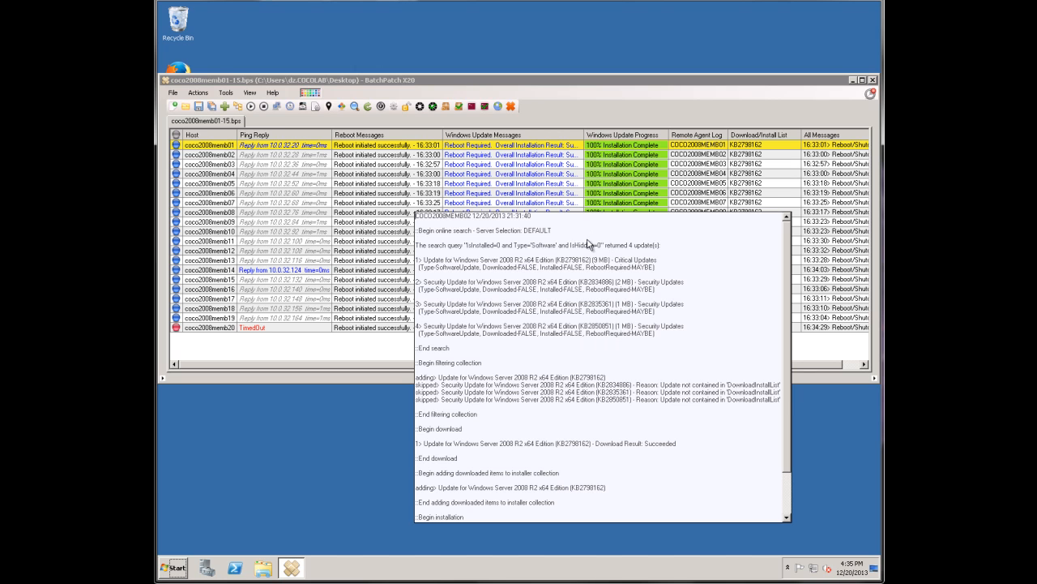
pyautogui.moveTo(508, 272)
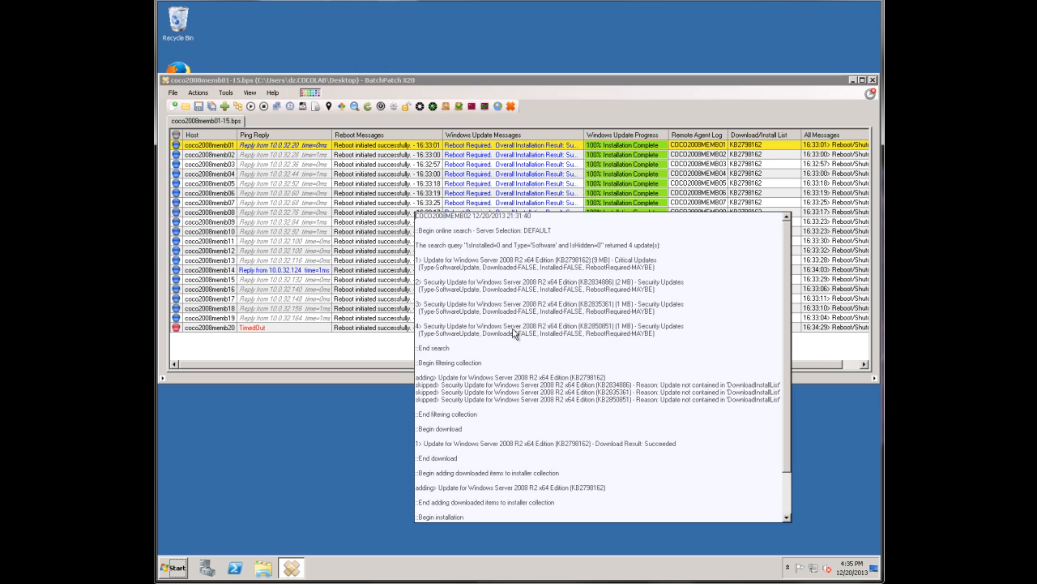
pyautogui.moveTo(471, 371)
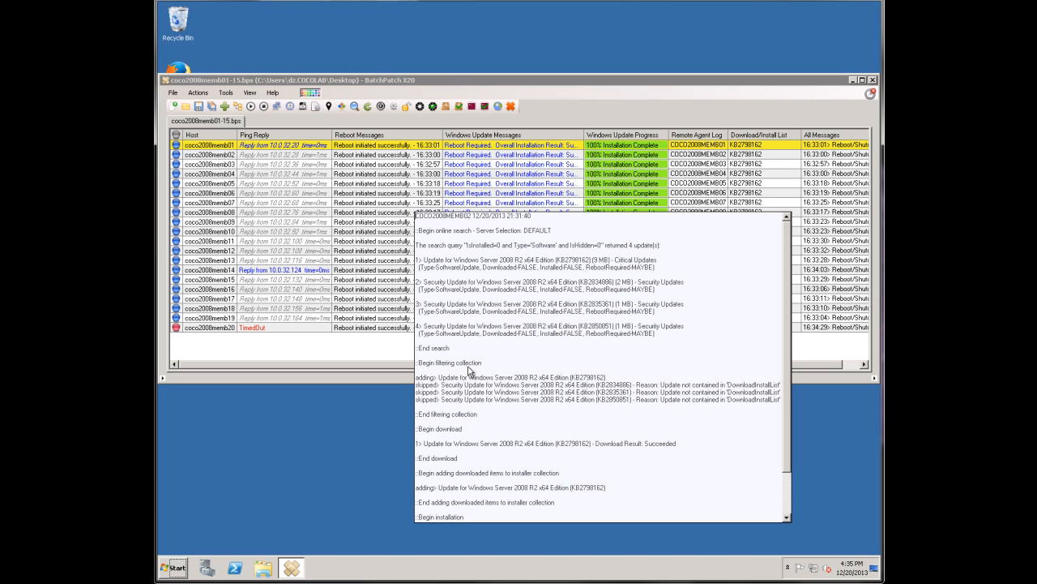
pyautogui.moveTo(474, 370)
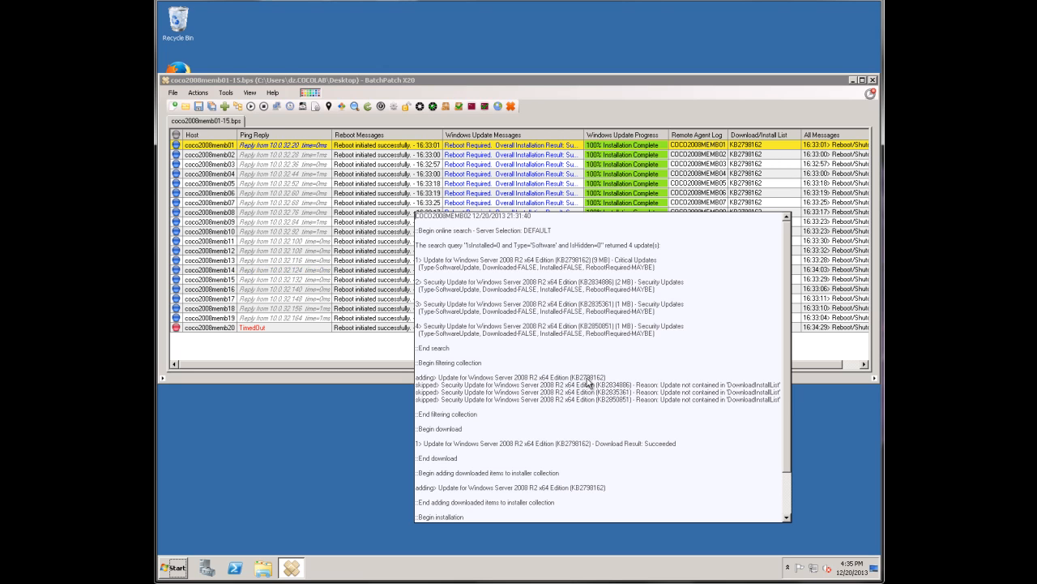
# Highlight KB2798162, the installer step, and 'Reboot Required: TRUE' in memb02's log.
pyautogui.doubleClick(588, 377)
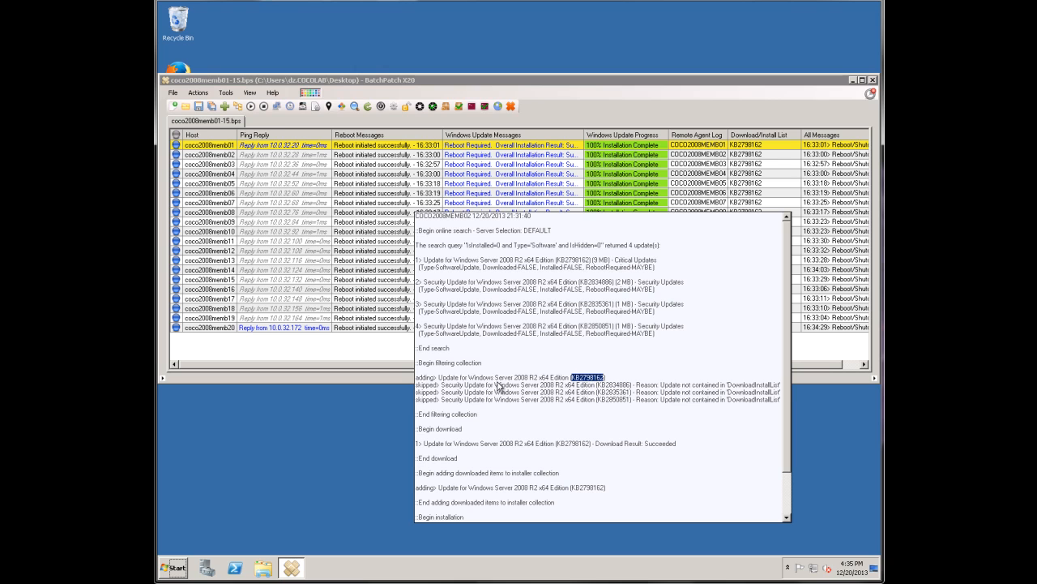
pyautogui.moveTo(511, 402)
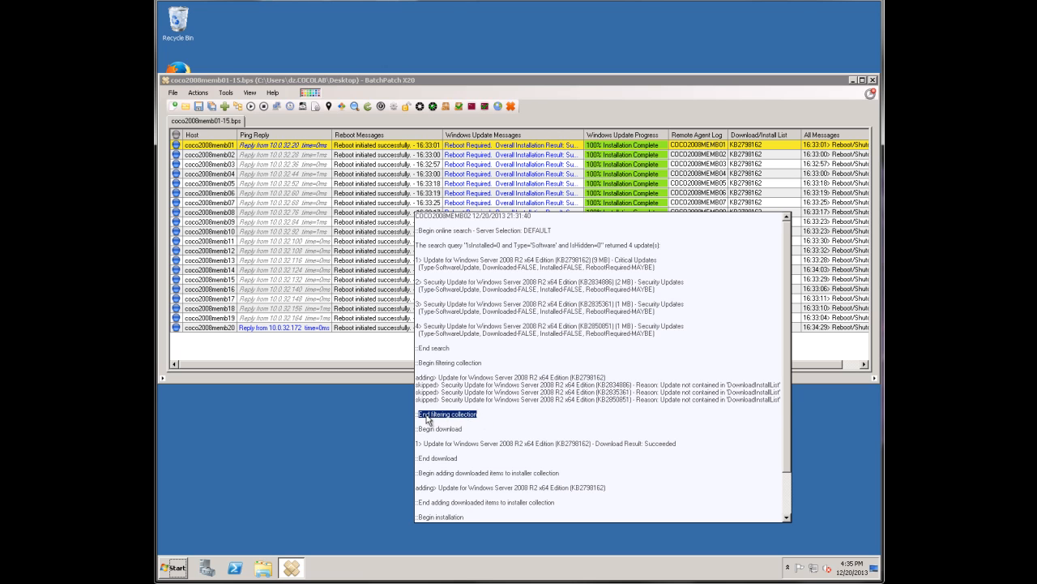
pyautogui.scroll(-3)
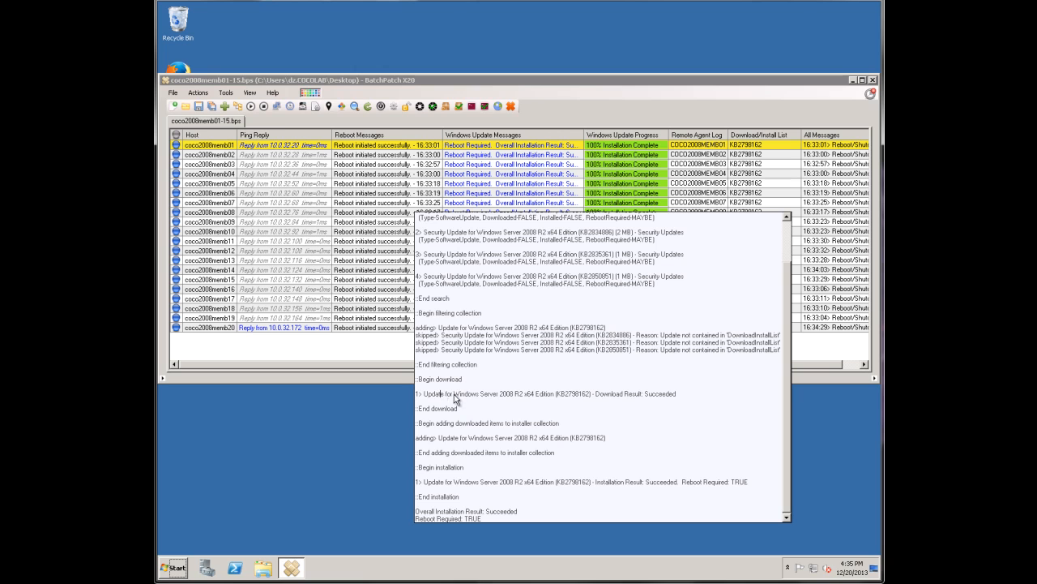
pyautogui.doubleClick(503, 393)
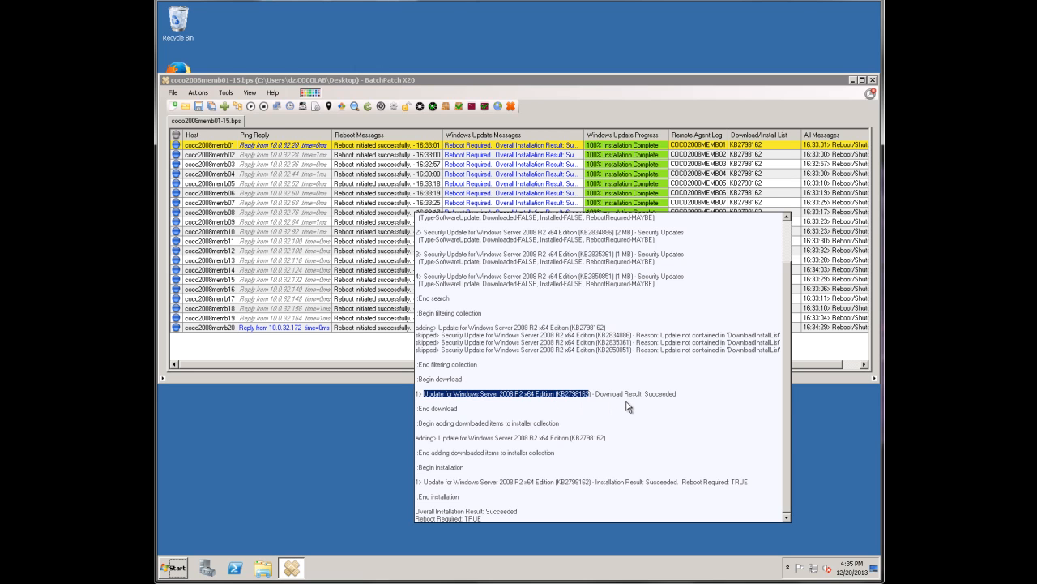
pyautogui.click(482, 422)
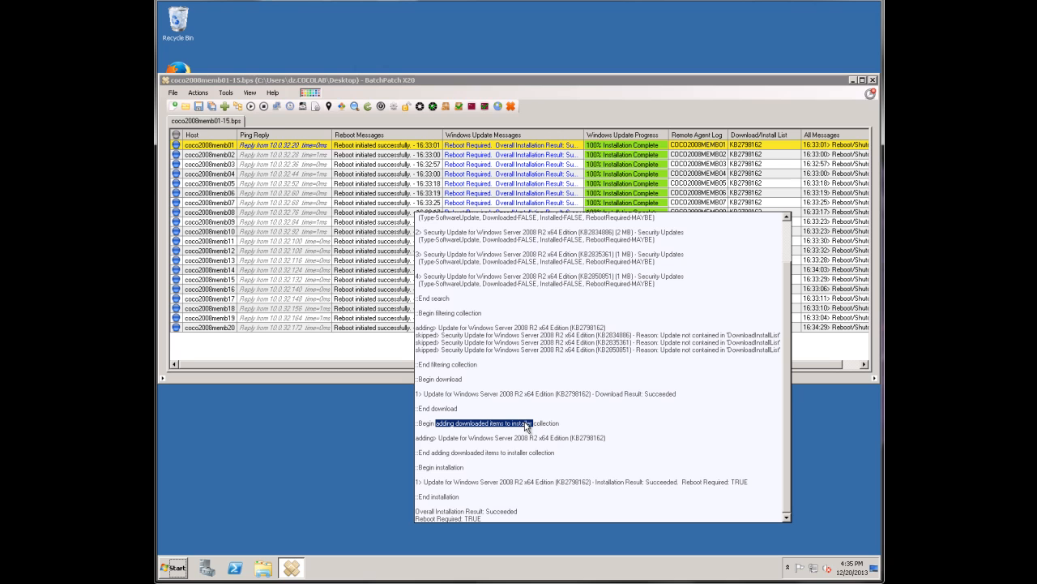
pyautogui.moveTo(453, 488)
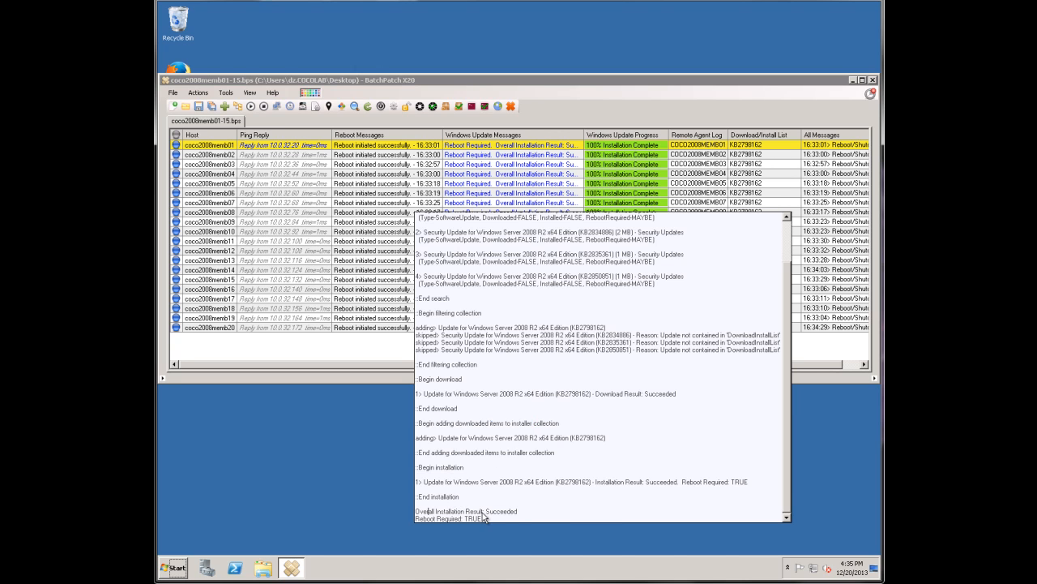
pyautogui.doubleClick(449, 519)
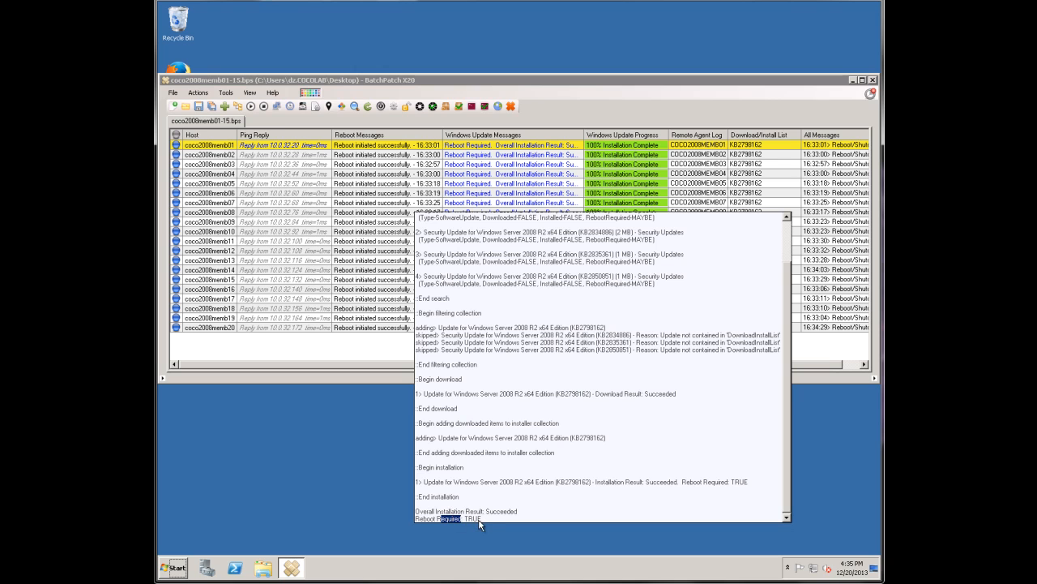
pyautogui.doubleClick(473, 519)
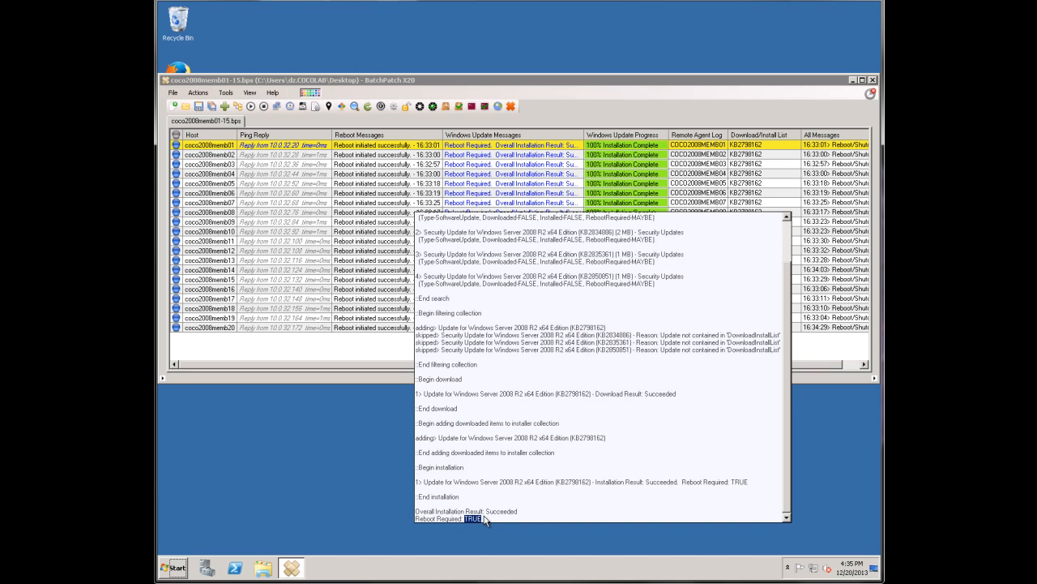
pyautogui.moveTo(503, 391)
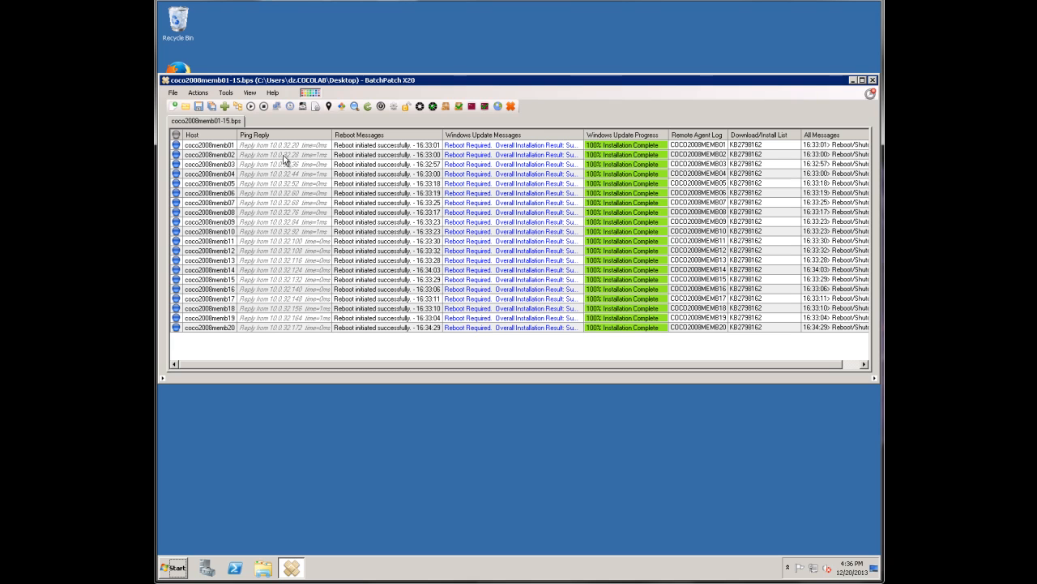
pyautogui.moveTo(184, 320)
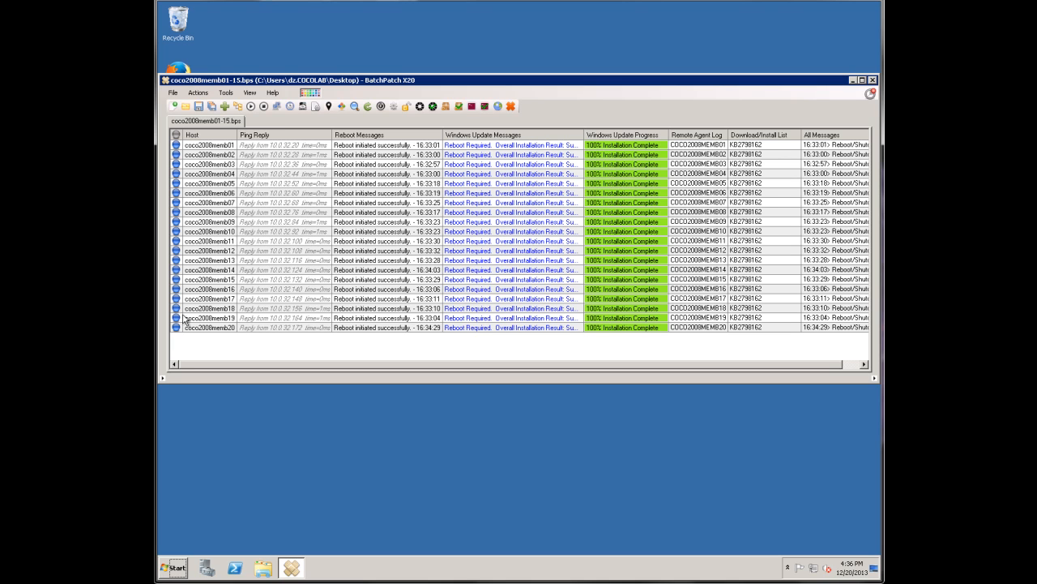
pyautogui.moveTo(300, 337)
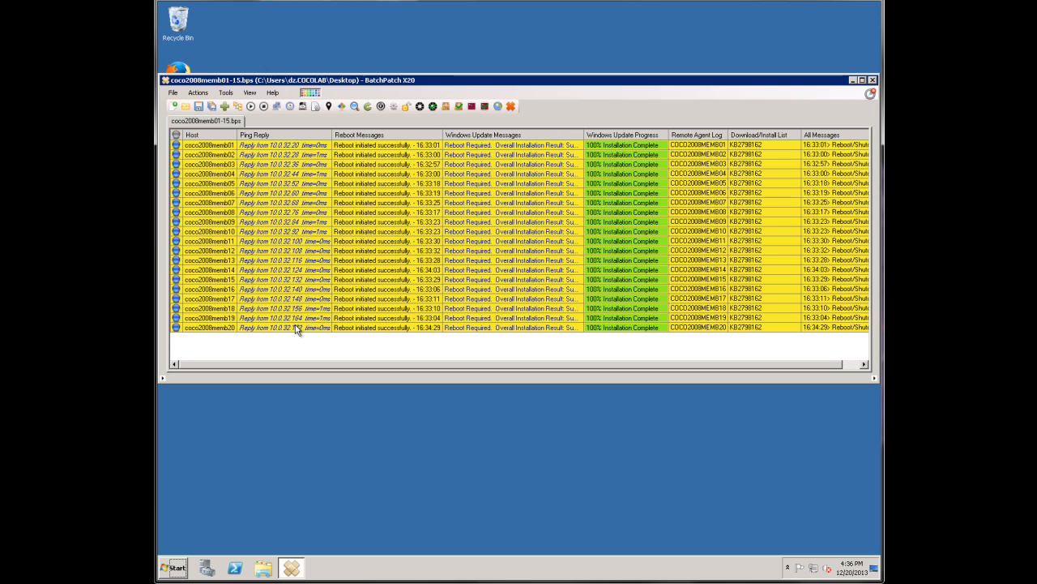
pyautogui.moveTo(298, 298)
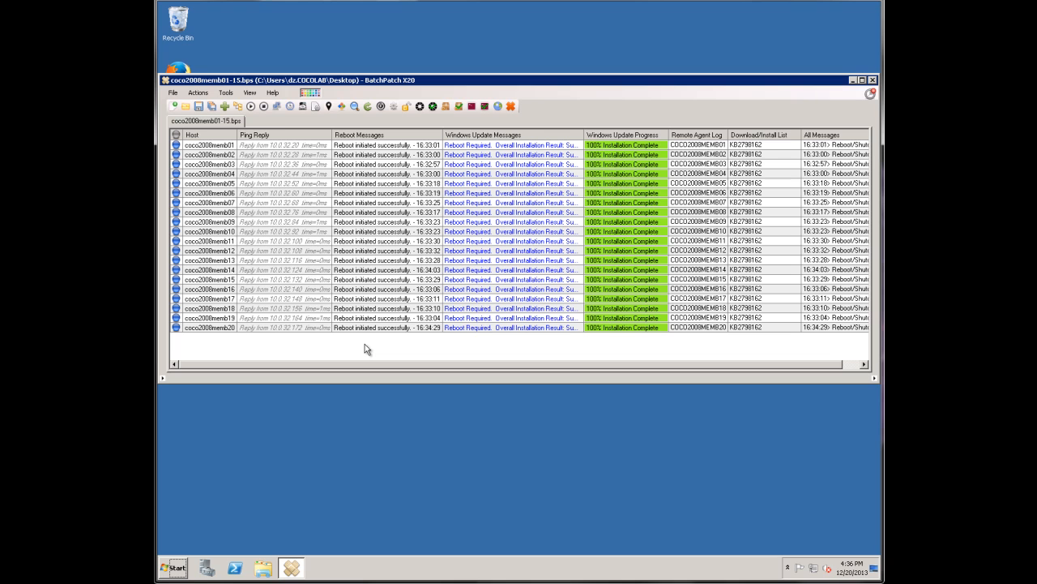
pyautogui.moveTo(363, 341)
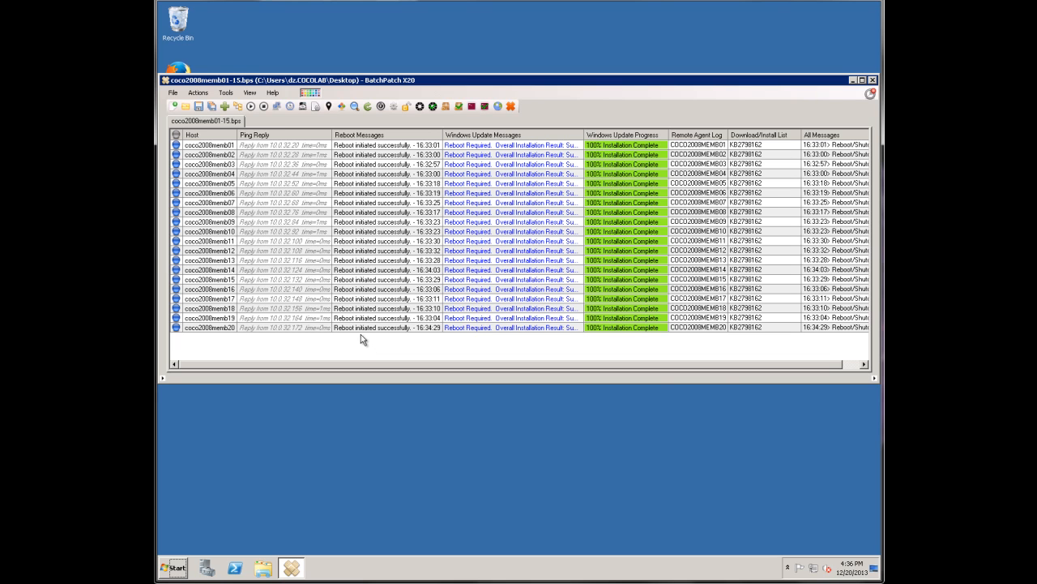